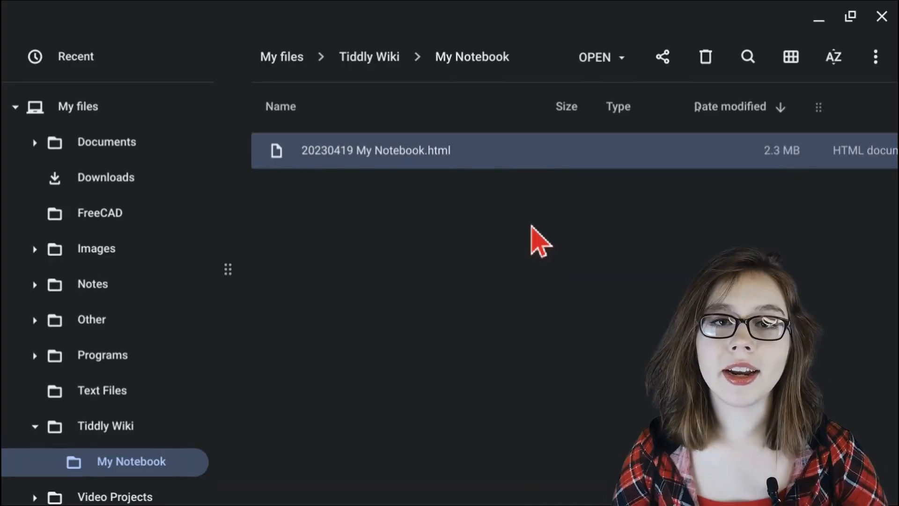
Open the 20230419 My Notebook.html wiki file from the My Notebook folder
double_click(375, 150)
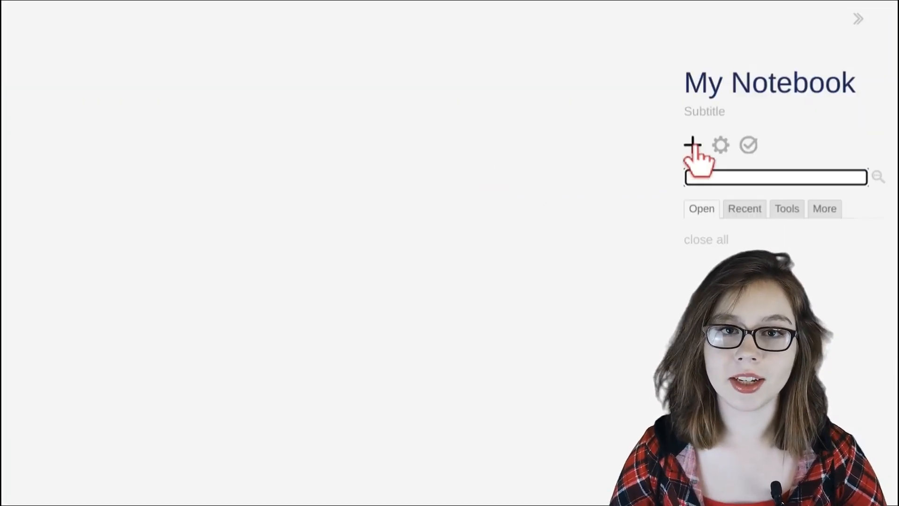
Create a new tiddler draft in My Notebook
click(693, 144)
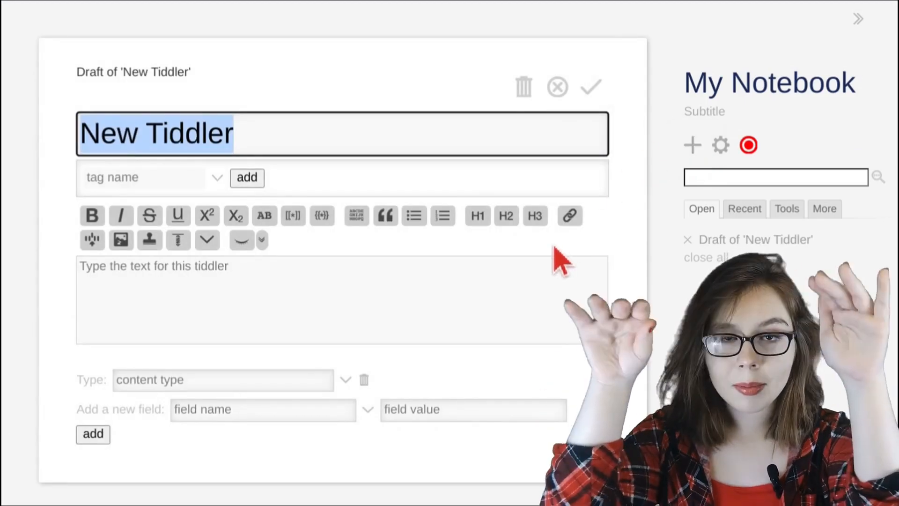
mouse_move(206, 215)
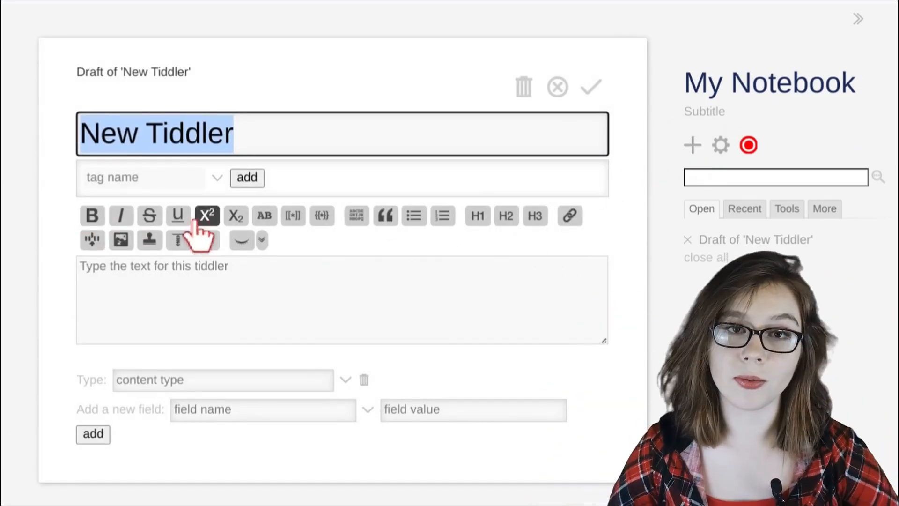
mouse_move(121, 239)
text(Basic Text Formatting)
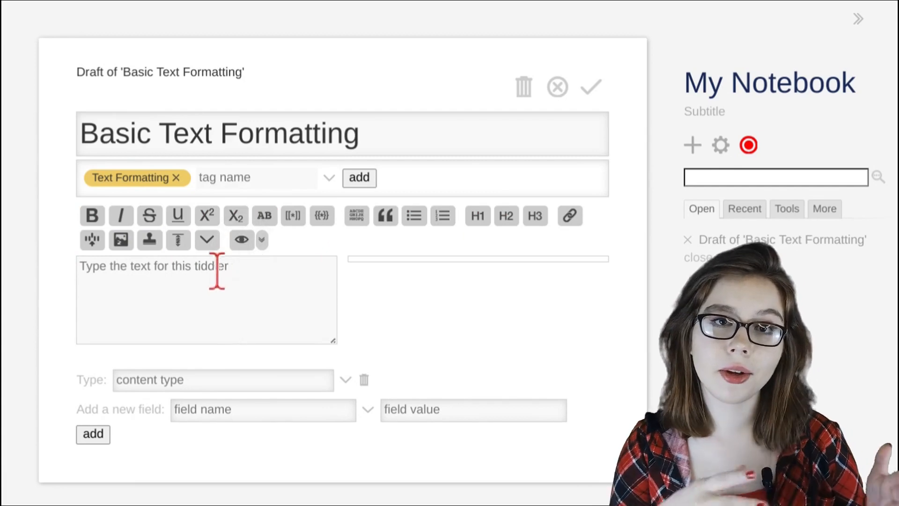
Enter 'Regular Text' as the body and save the Basic Text Formatting tiddler
text(Regul)
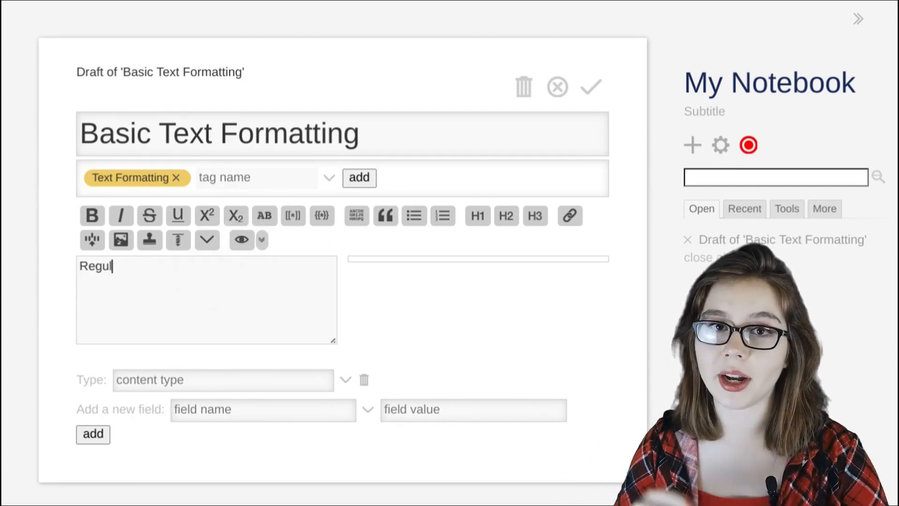
text(ar Text)
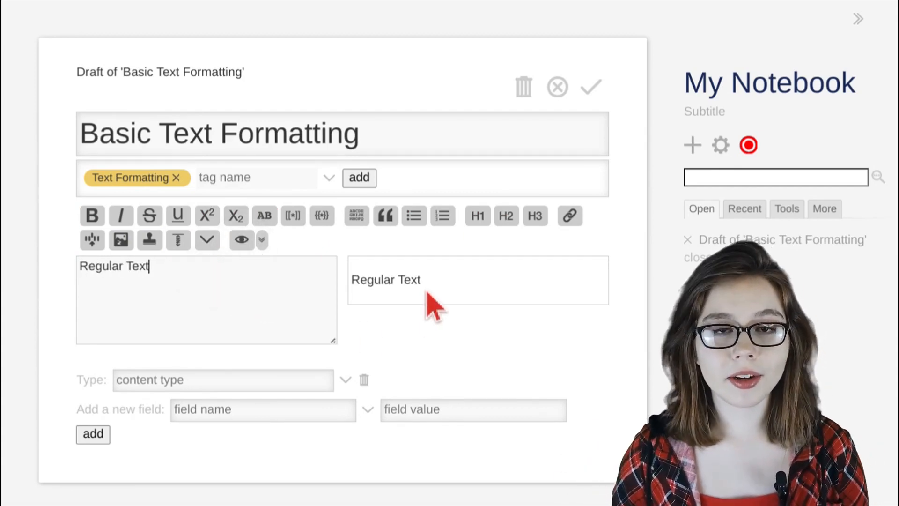
double_click(385, 280)
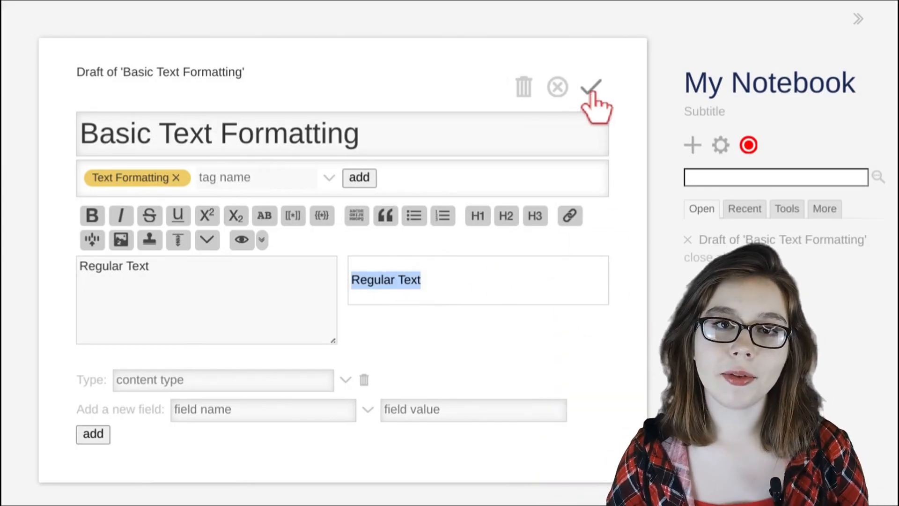
click(591, 87)
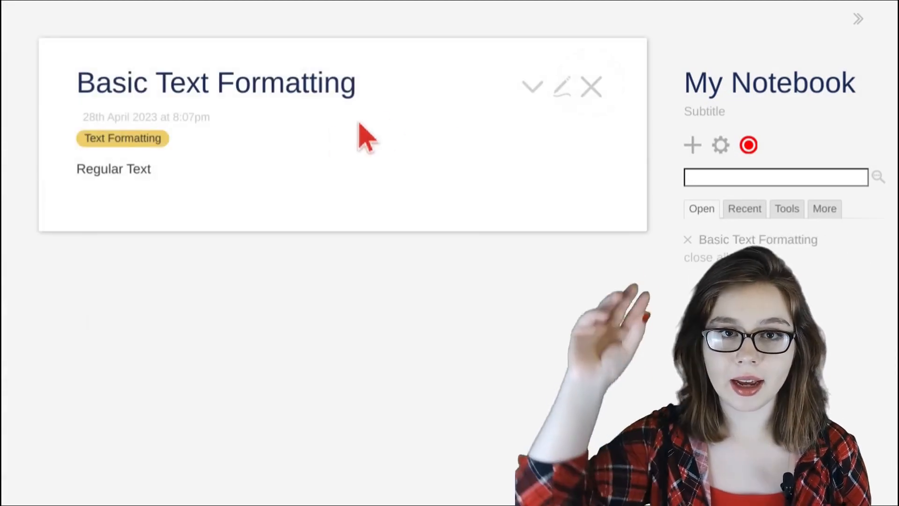
double_click(113, 168)
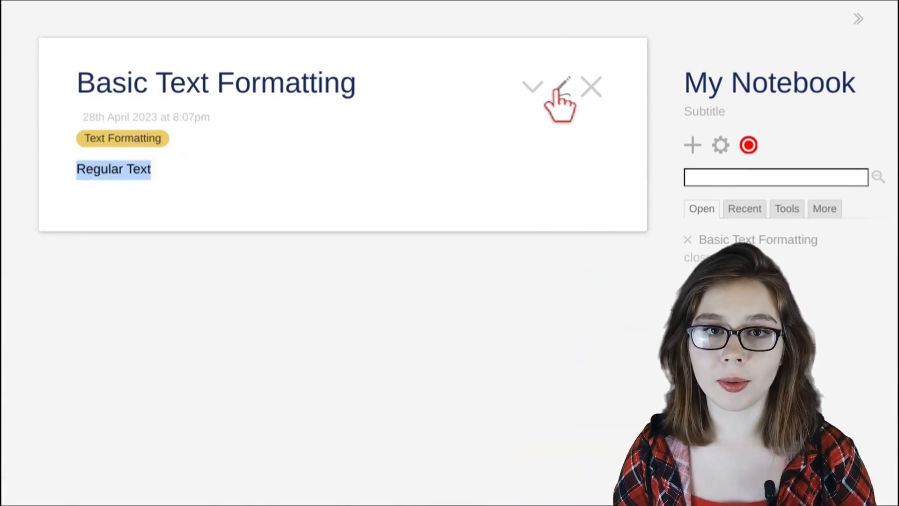
Reopen Basic Text Formatting for editing and enter the word bold on a second line
click(563, 87)
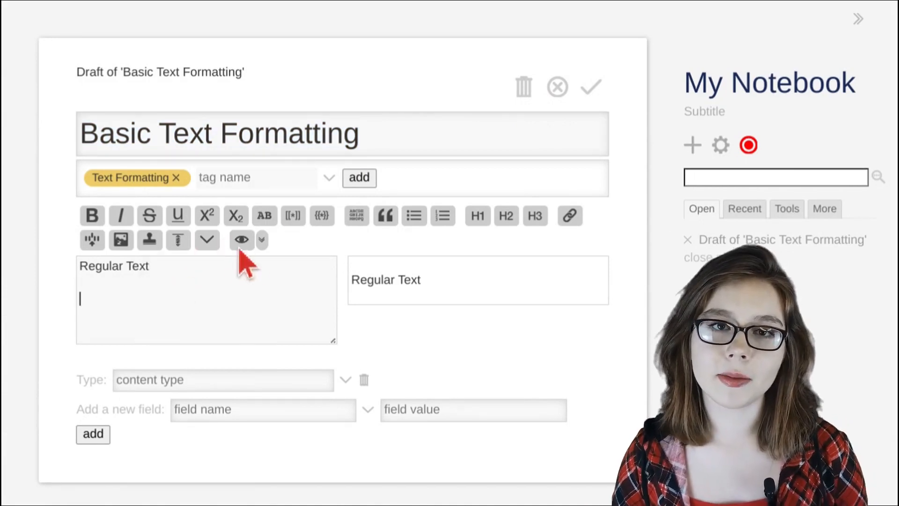
mouse_move(568, 216)
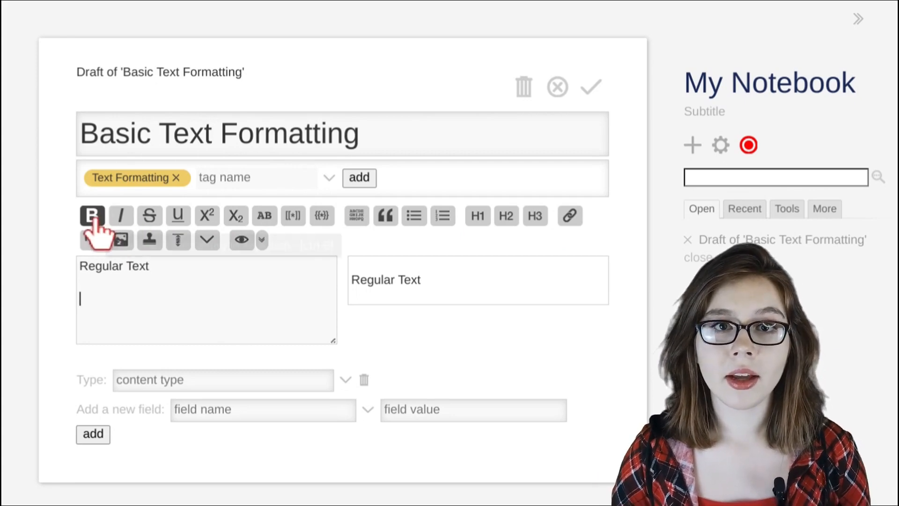
mouse_move(92, 215)
text(''bold'')
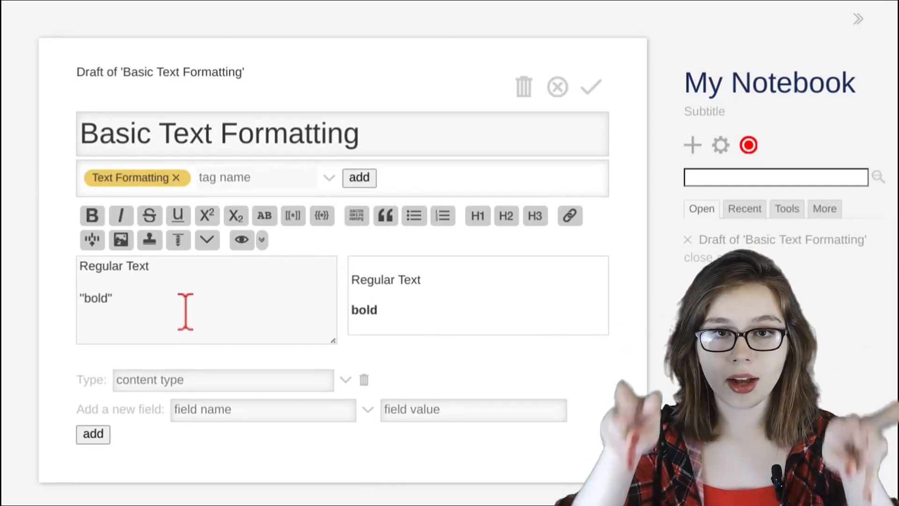
double_click(94, 298)
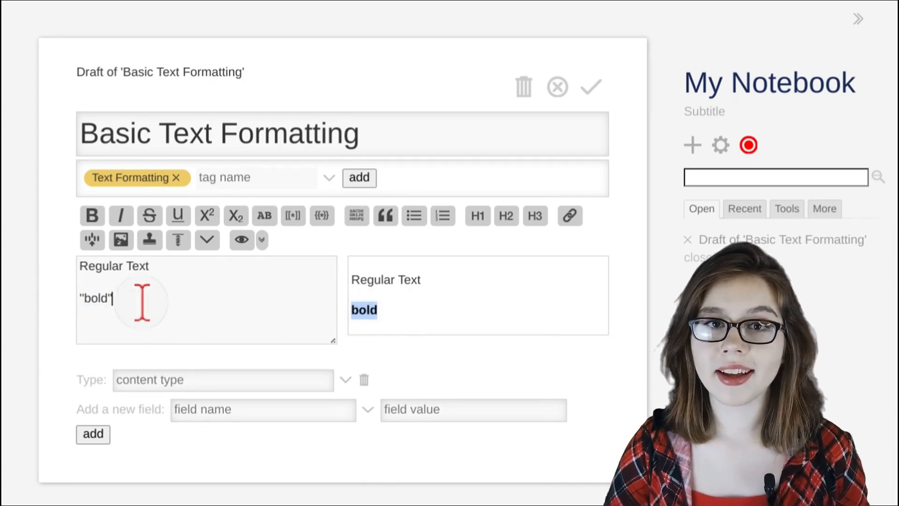
key(ctrl+a)
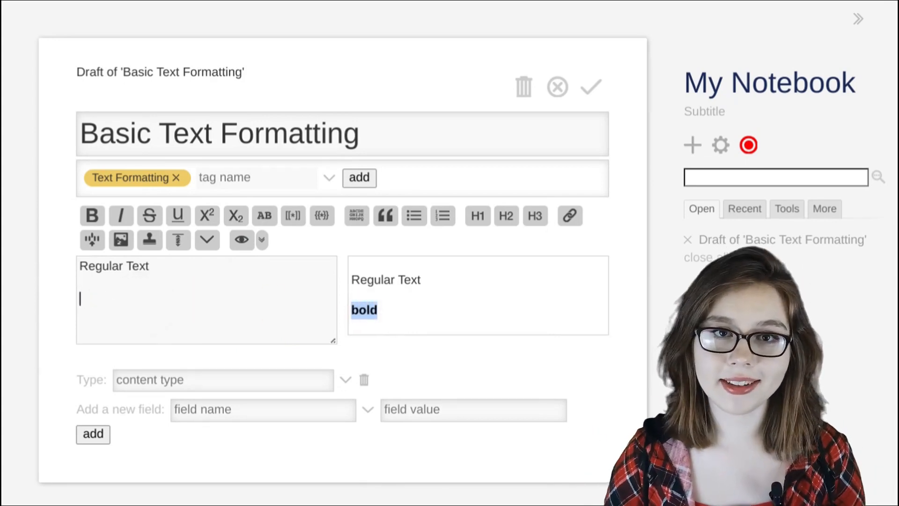
text(bold)
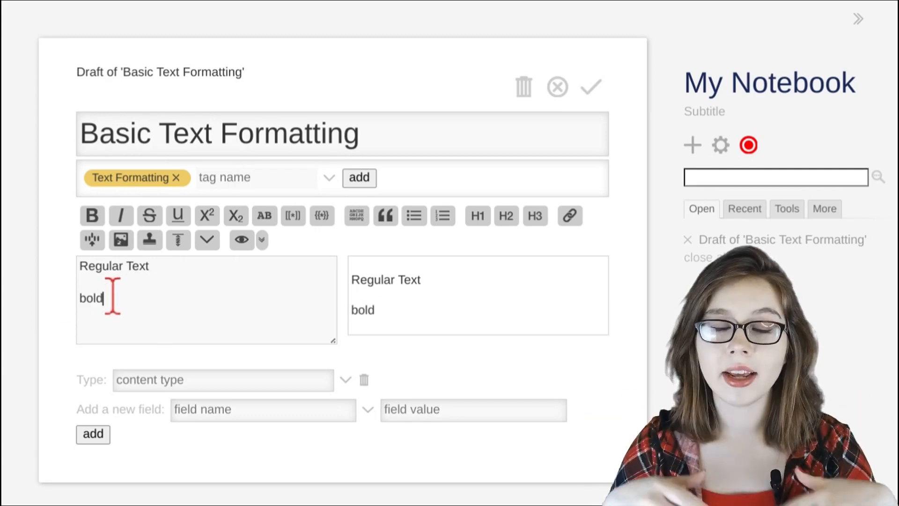
Wrap the second line as ''bold'' so the preview renders it in bold
double_click(90, 297)
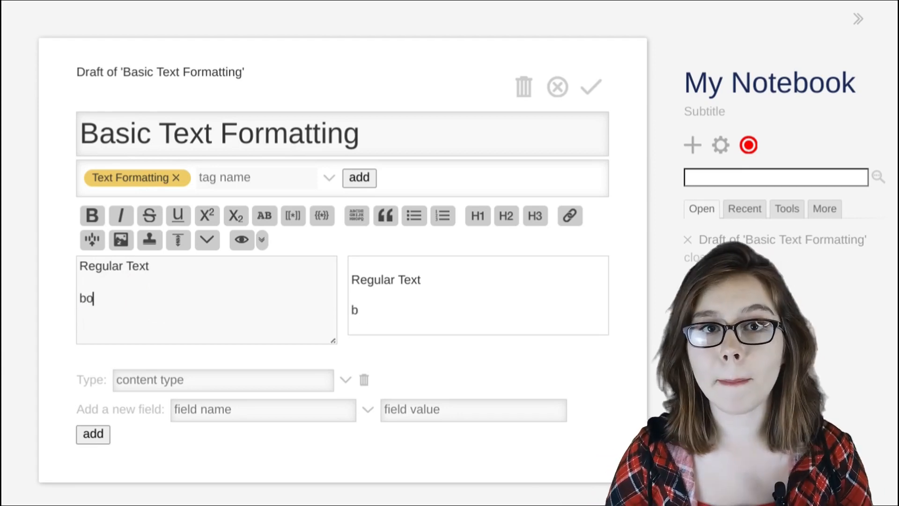
text(ld)
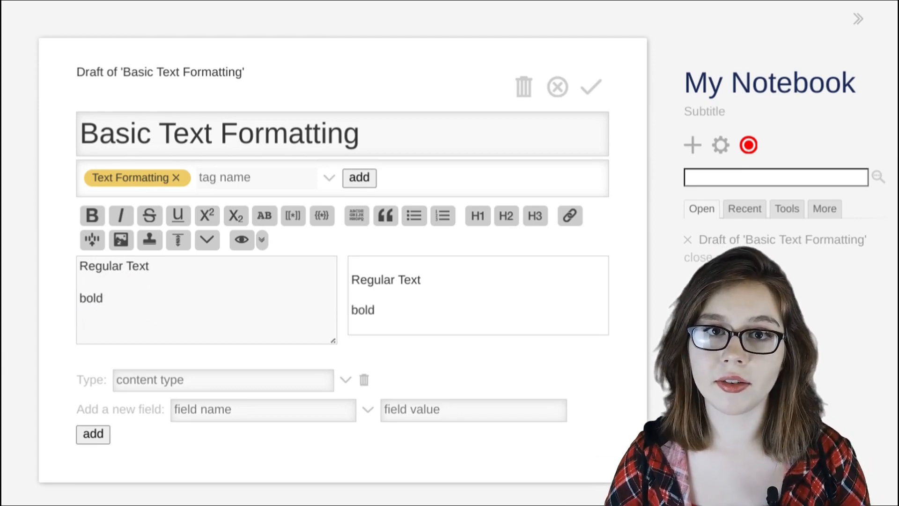
text(')
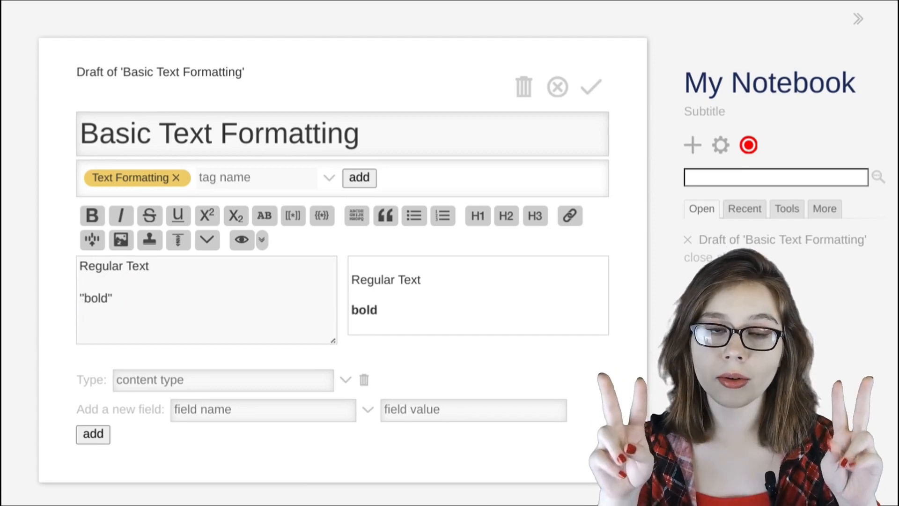
mouse_move(381, 324)
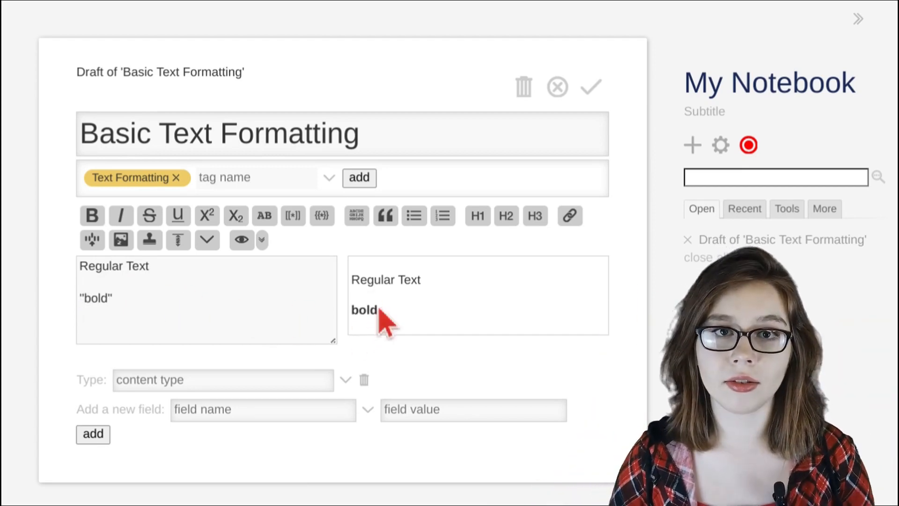
double_click(363, 310)
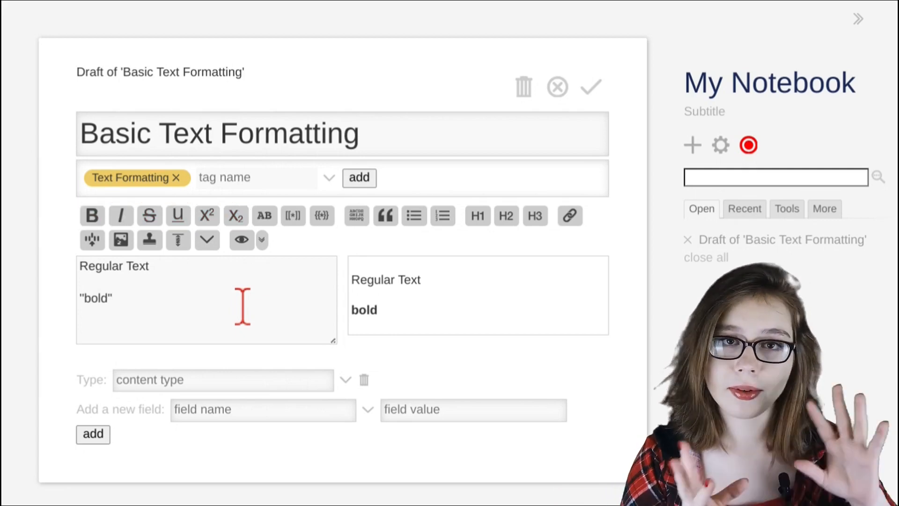
Add example lines //italic// and __underline__ to the draft body
click(120, 215)
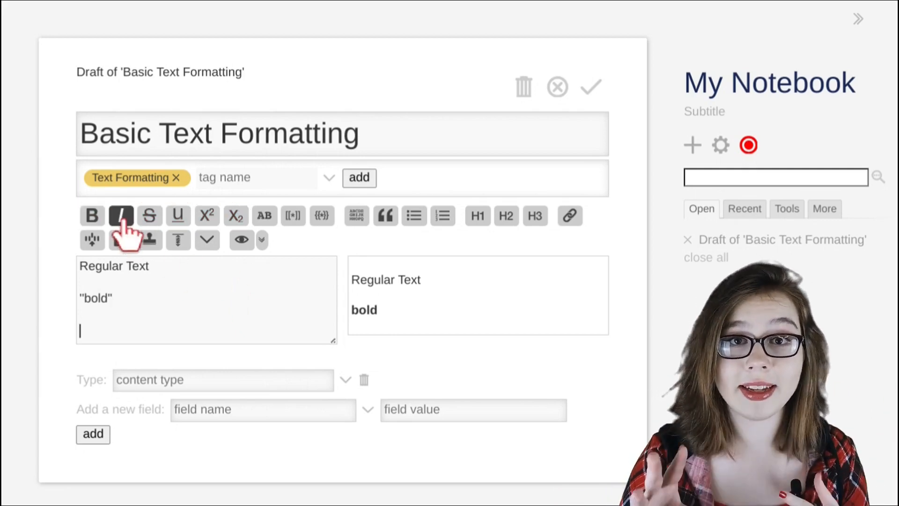
text(//italic//)
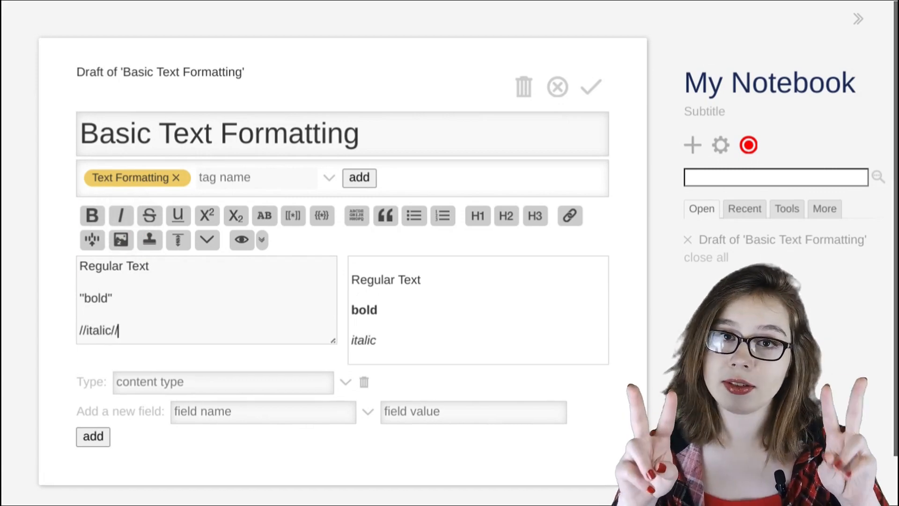
click(149, 216)
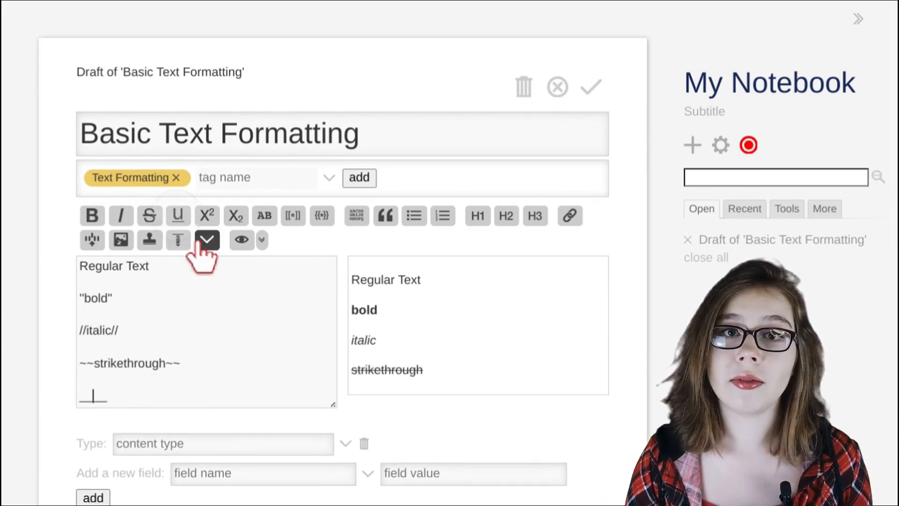
text(__underline__)
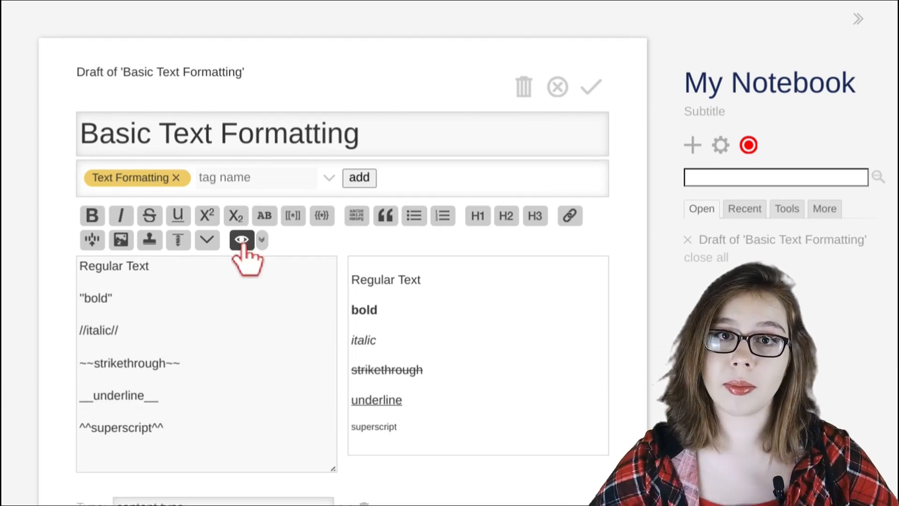
Add a ,,subscript,, example line below the superscript line
click(235, 216)
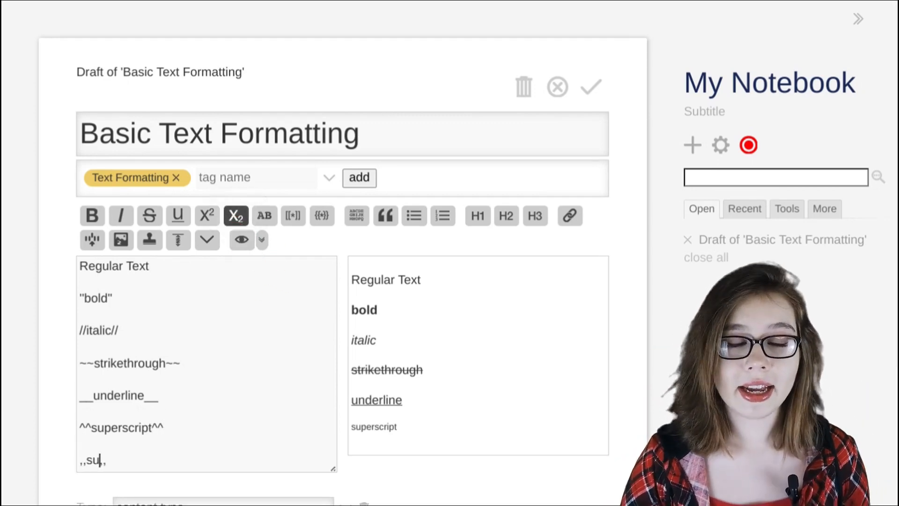
text(bscript,,)
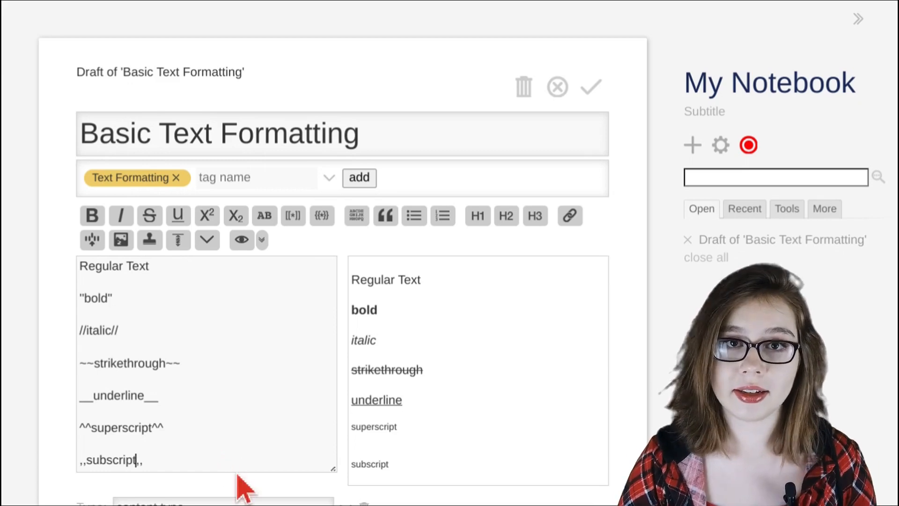
scroll(down, 3)
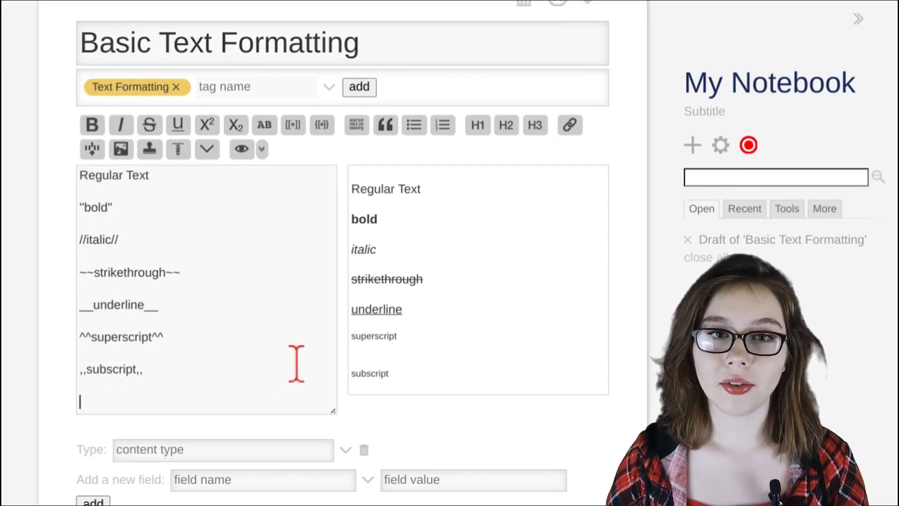
mouse_move(302, 315)
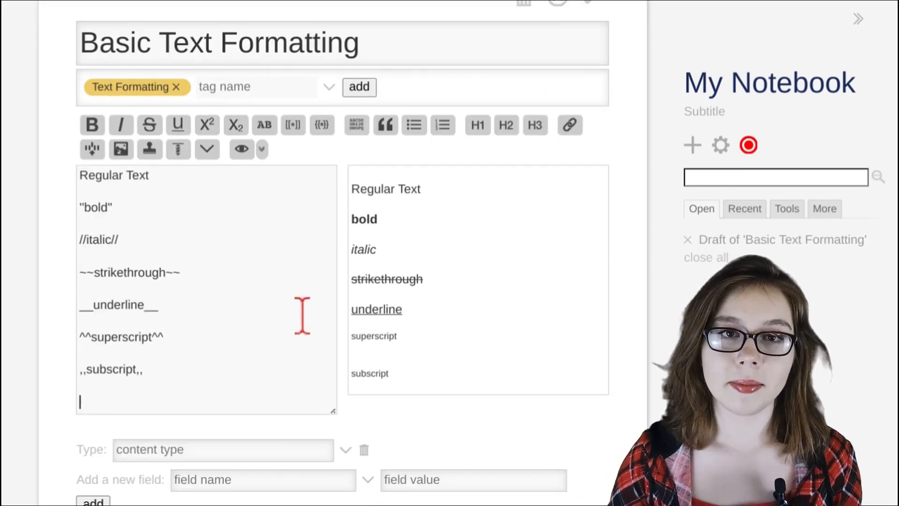
mouse_move(413, 124)
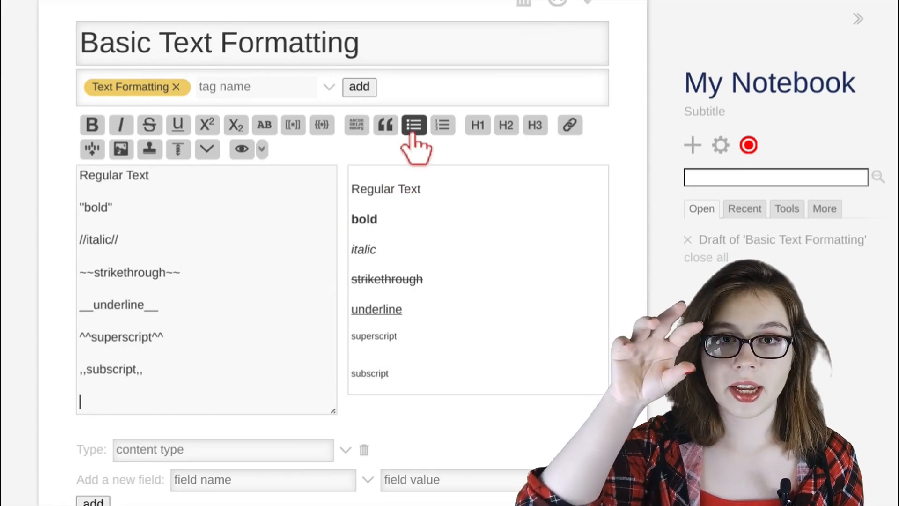
mouse_move(413, 125)
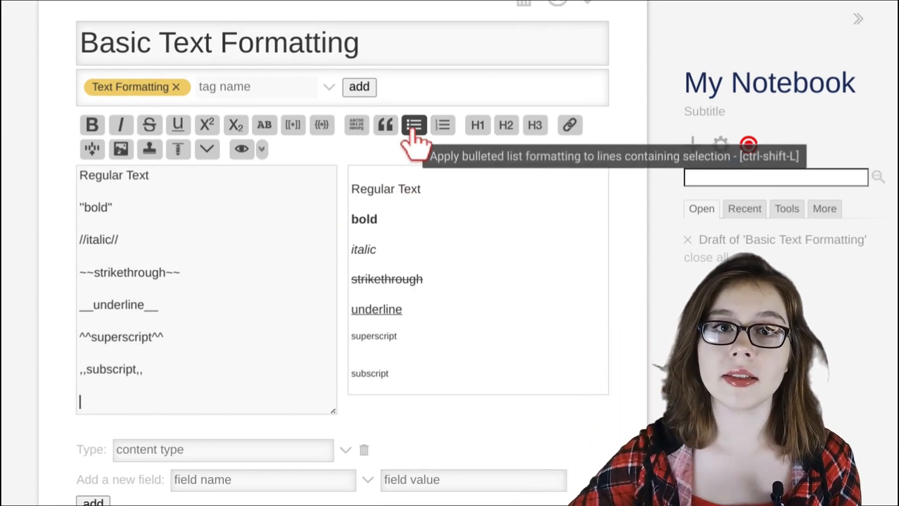
Add a bulleted list item 'Regular bullet point'
click(413, 124)
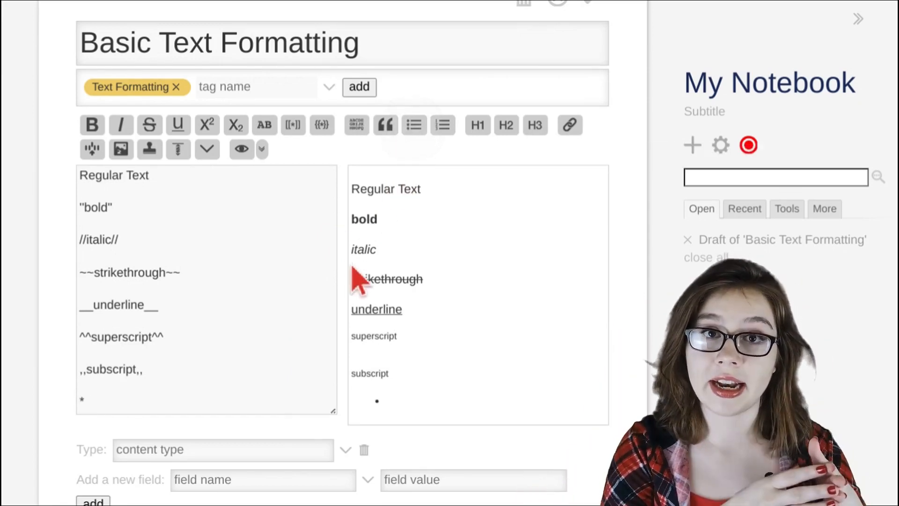
text(Regu)
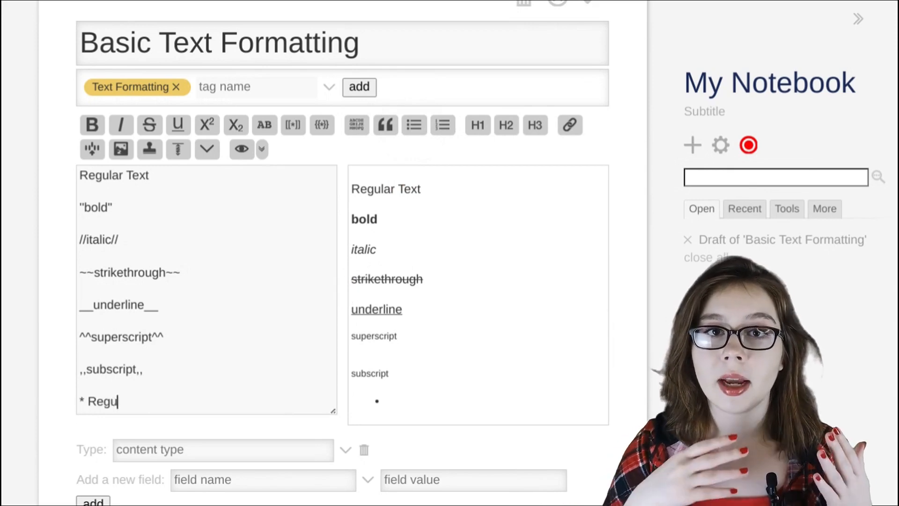
text(lar bullet po)
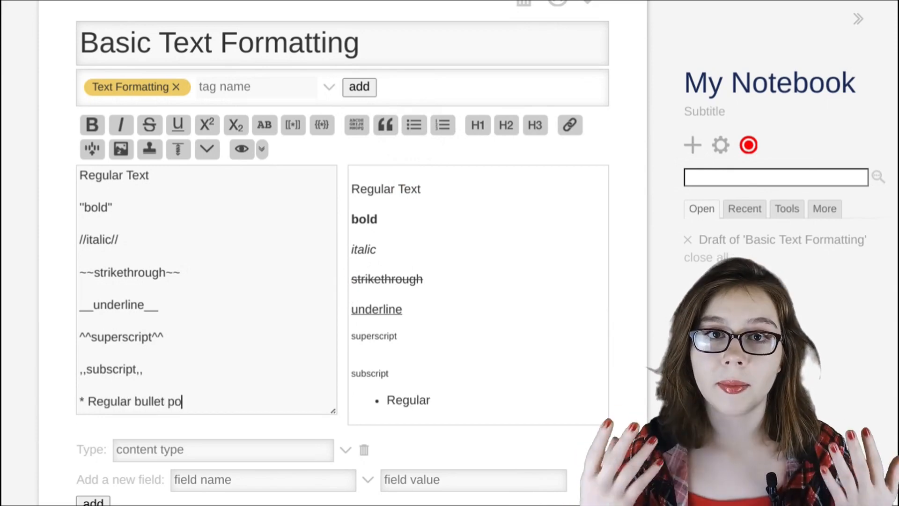
text(int)
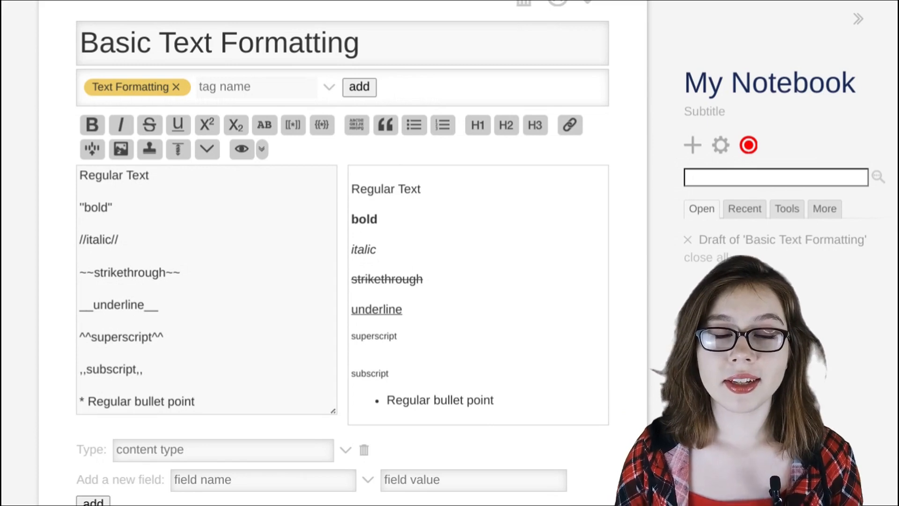
Add a nested '** Sub regular bullet point' beneath it
text(*)
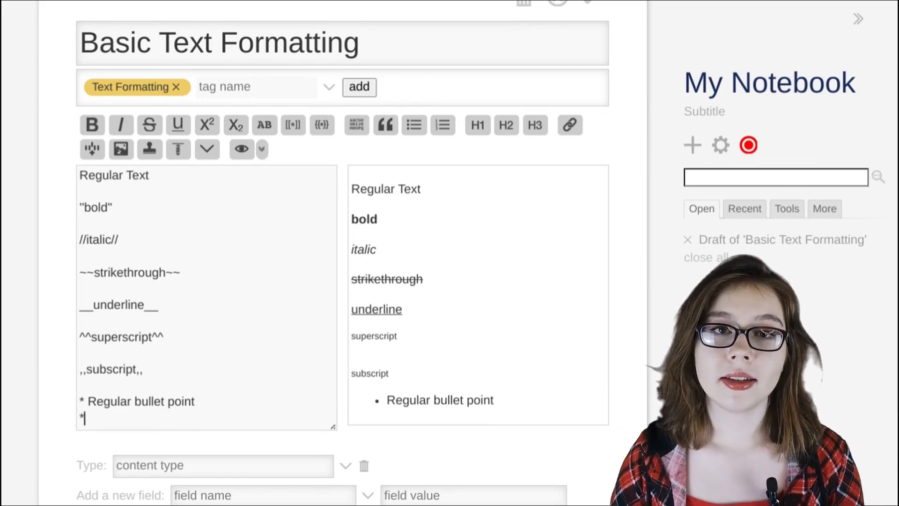
text(*)
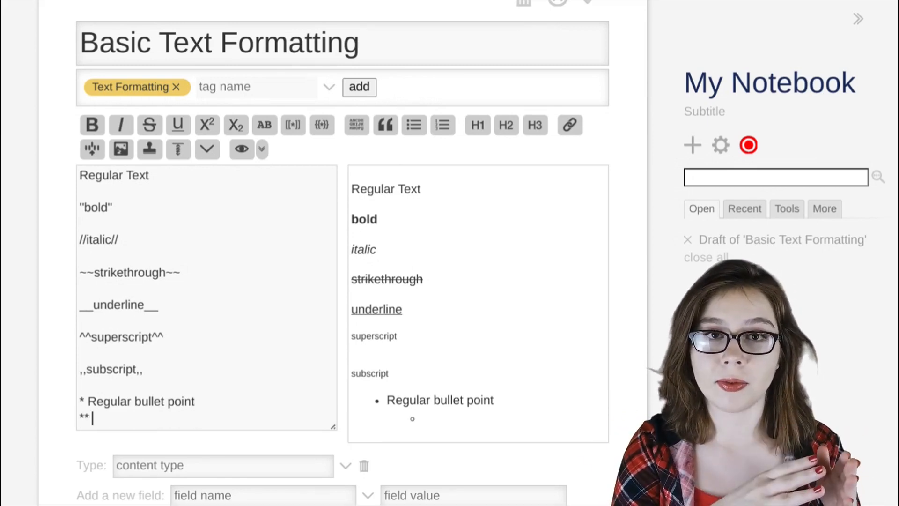
text(Sub)
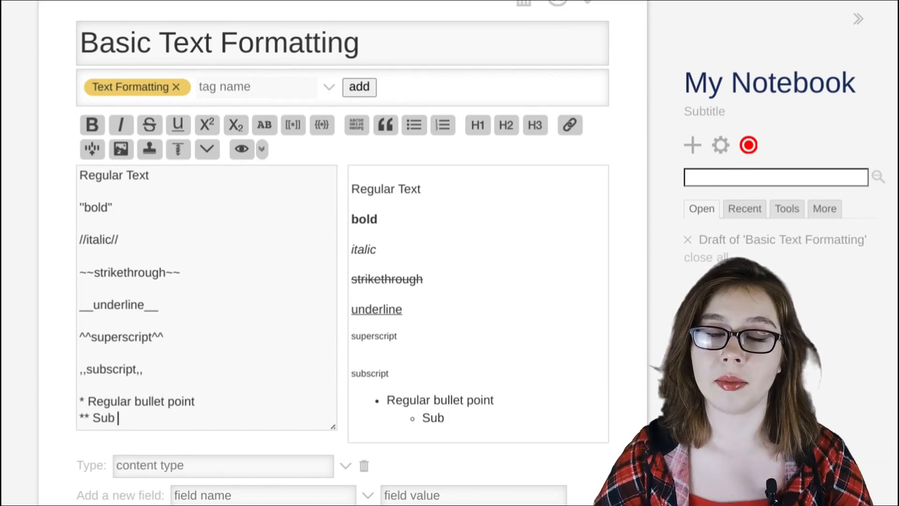
text(regular bullet point)
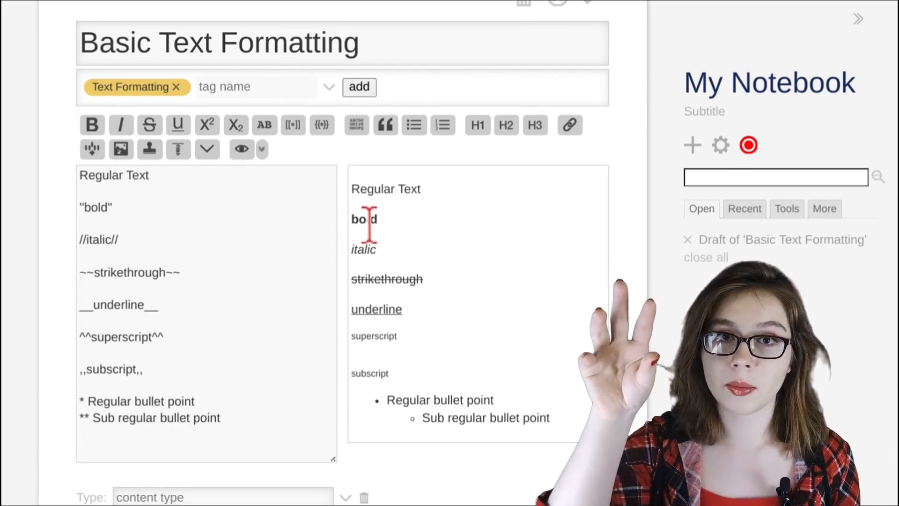
mouse_move(443, 125)
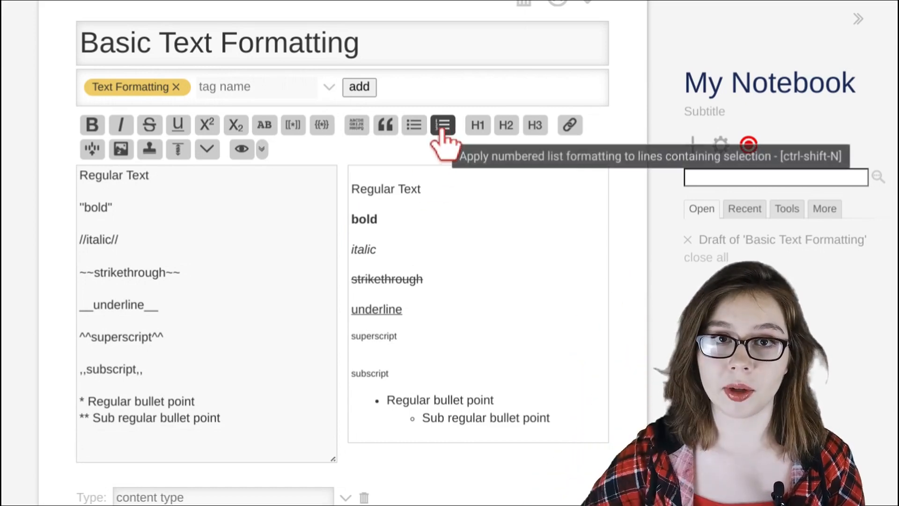
Add a numbered list item 'Numbered bullet point'
click(443, 125)
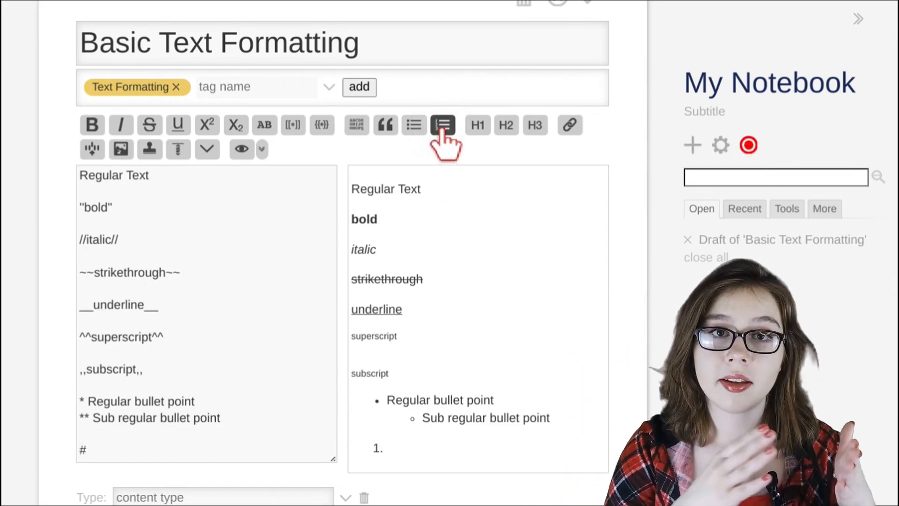
click(83, 449)
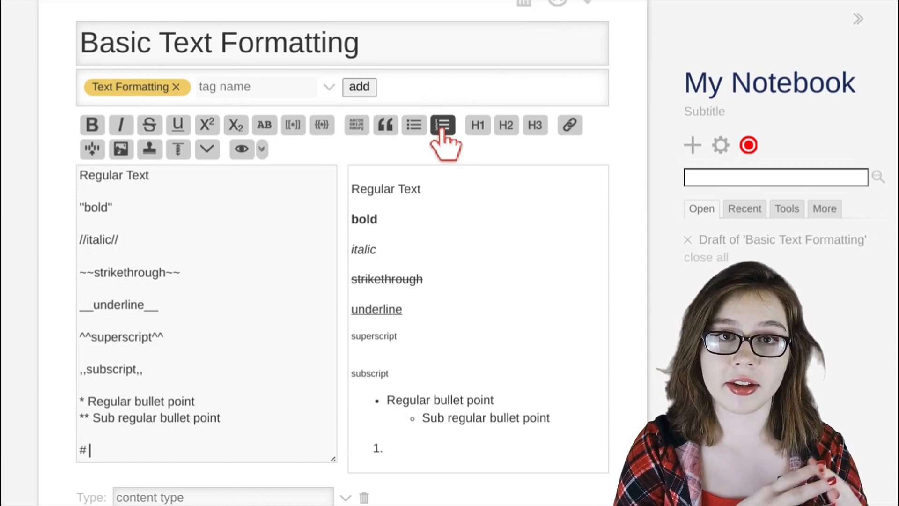
text(Numbered bullet point)
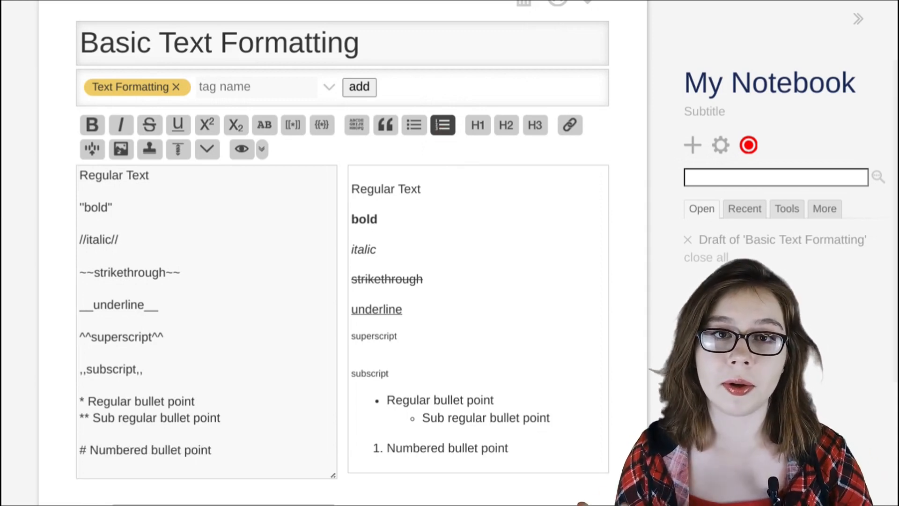
Add a nested '## Sub numbered bullet point' beneath it
text(##)
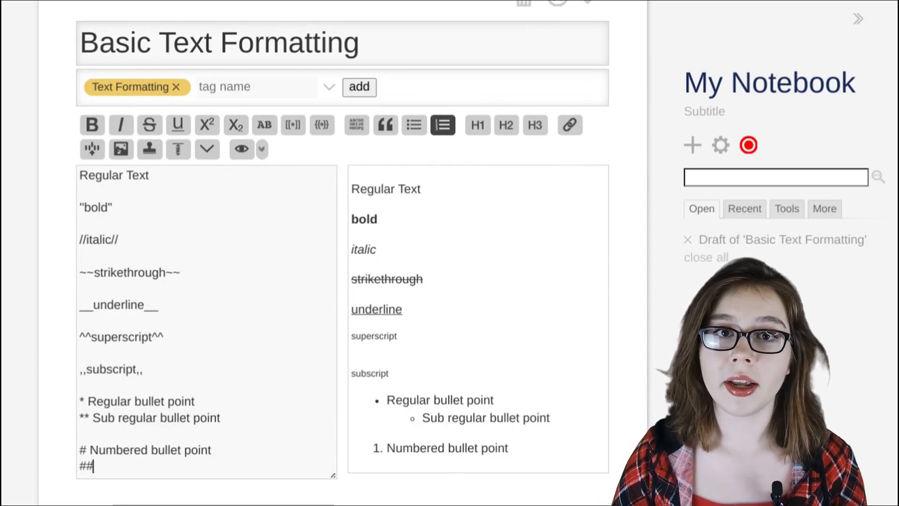
text(Sub num)
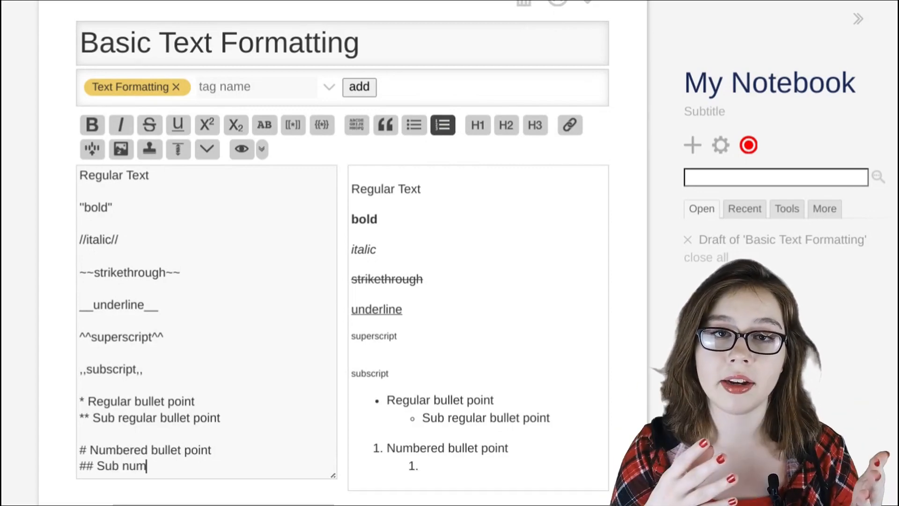
text(bered bullet po)
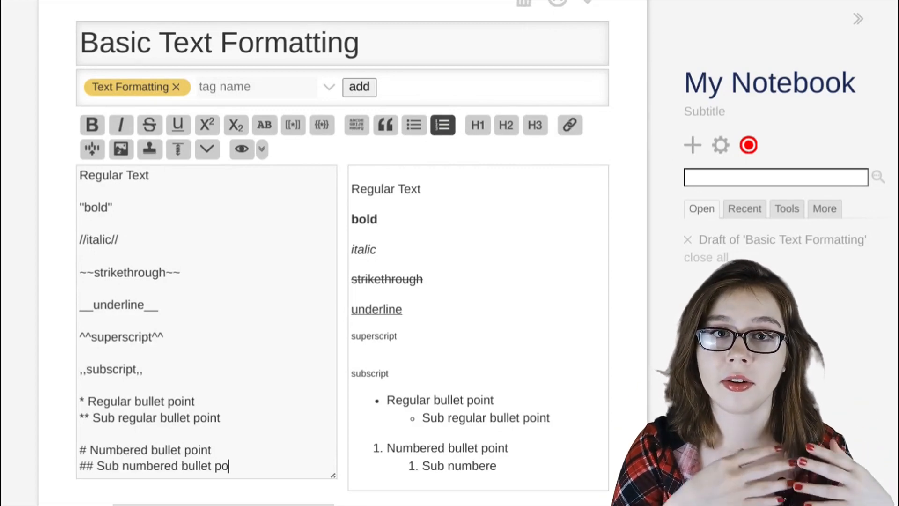
text(int)
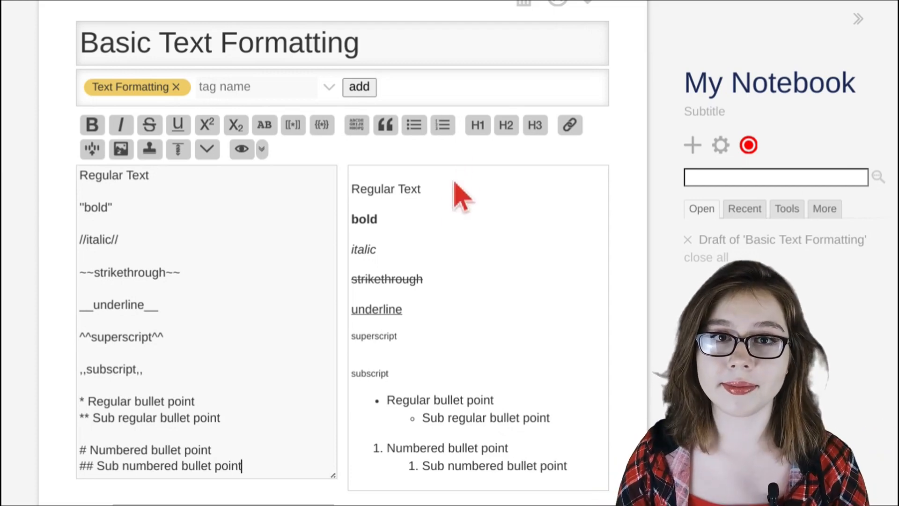
Add '* Regular bullet point' followed by a numbered sub-item '*# Sub numbered bullet point'
scroll(down, 3)
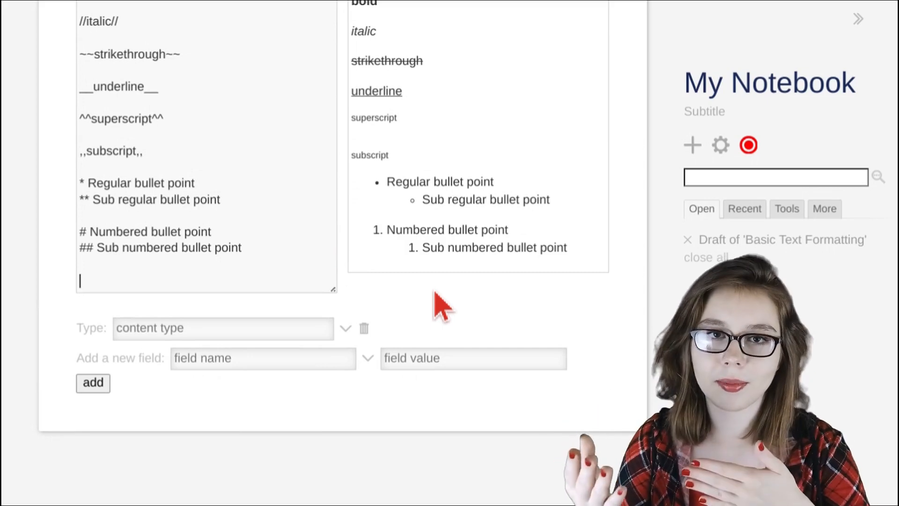
text(*)
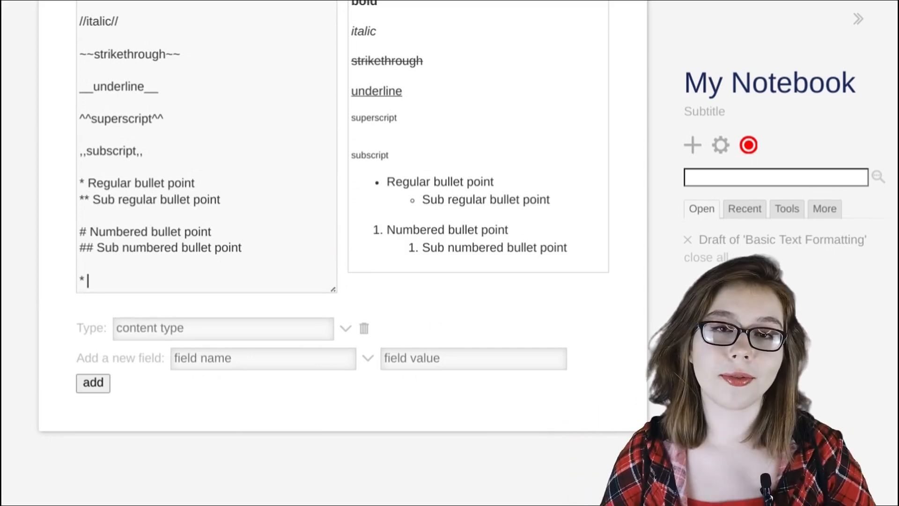
text(Regular bu)
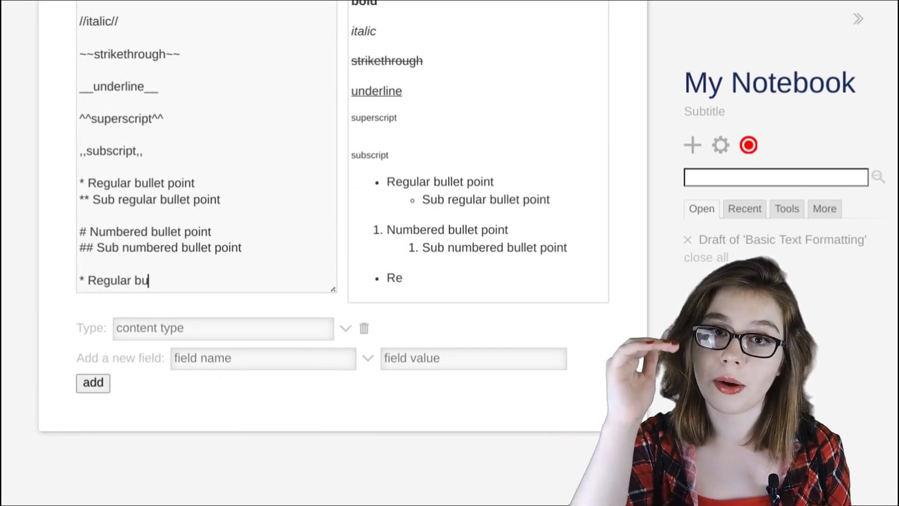
text(llet point)
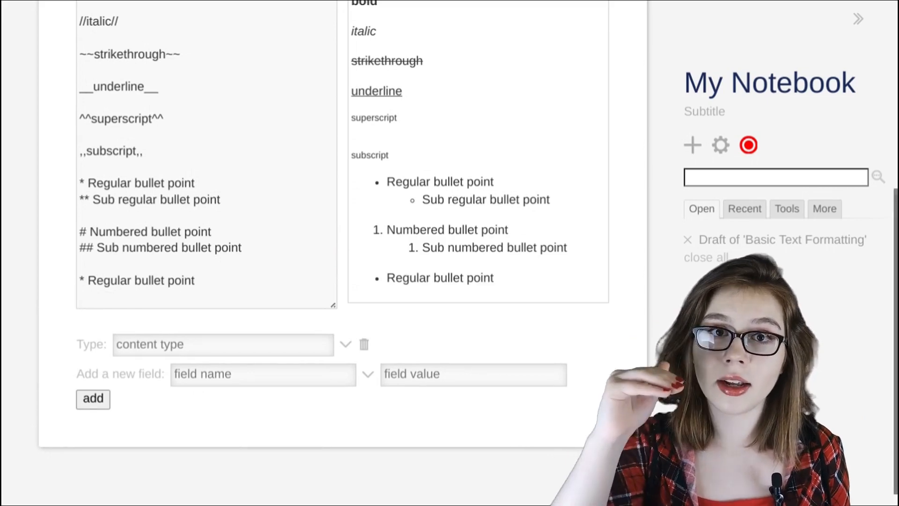
text(*)
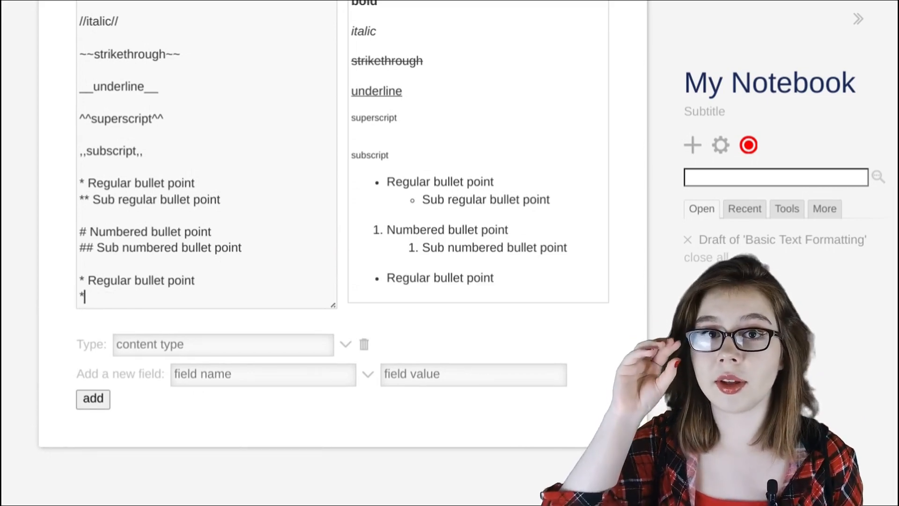
text(# Sub)
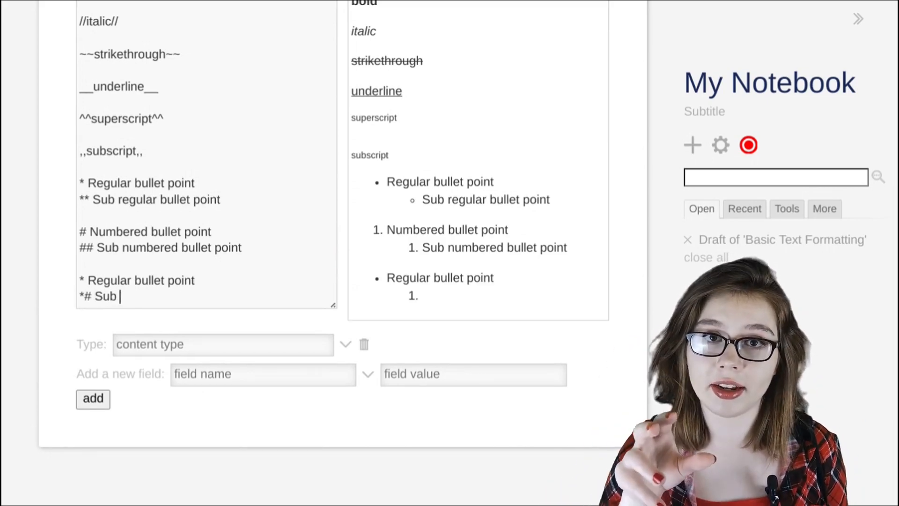
text(numbered bullet point)
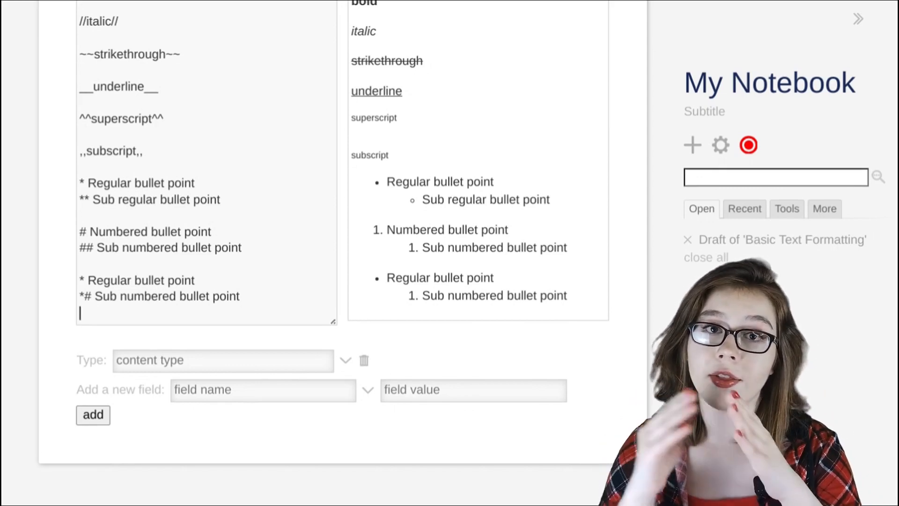
Add a deeper bulleted sub-sub-item '*#* Regular sub bullet point'
text(*)
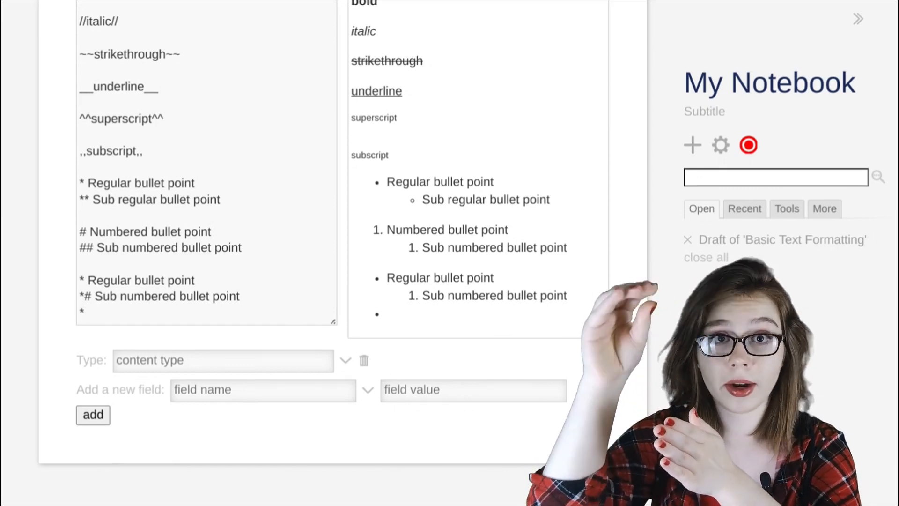
text(#* R)
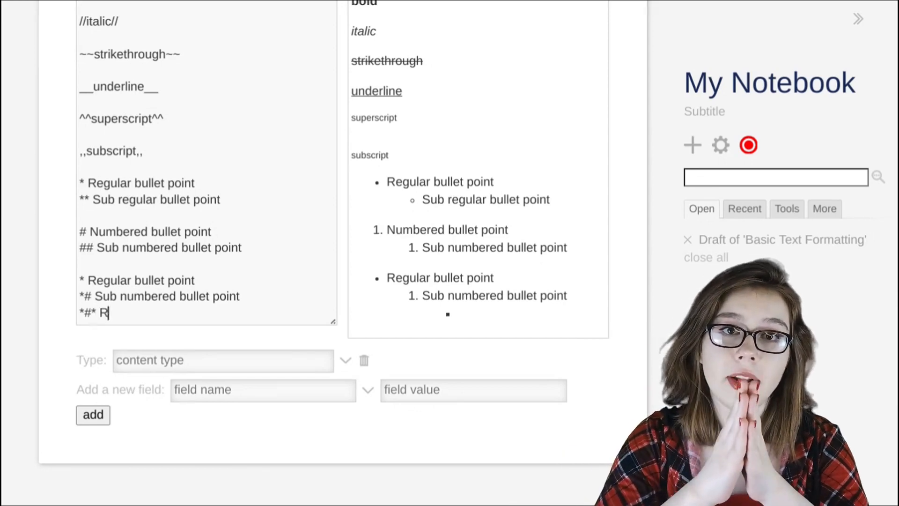
text(egular sub)
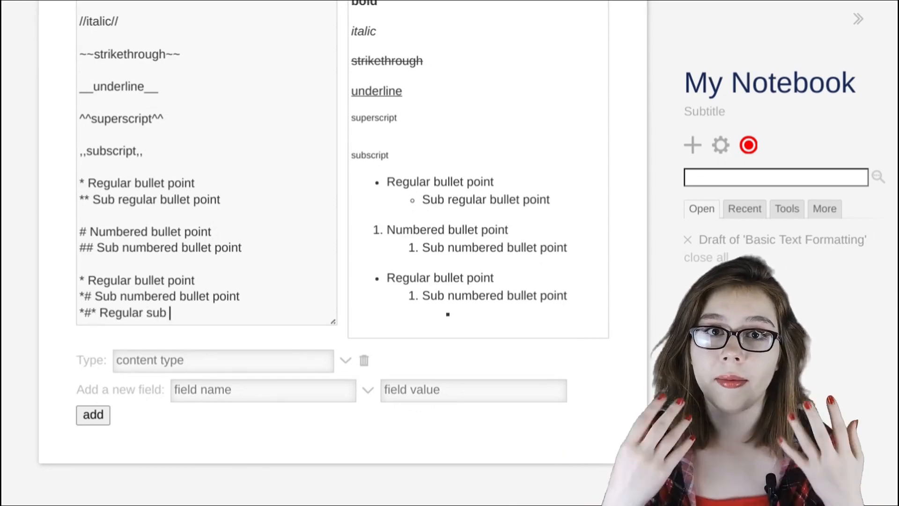
text(bullet point)
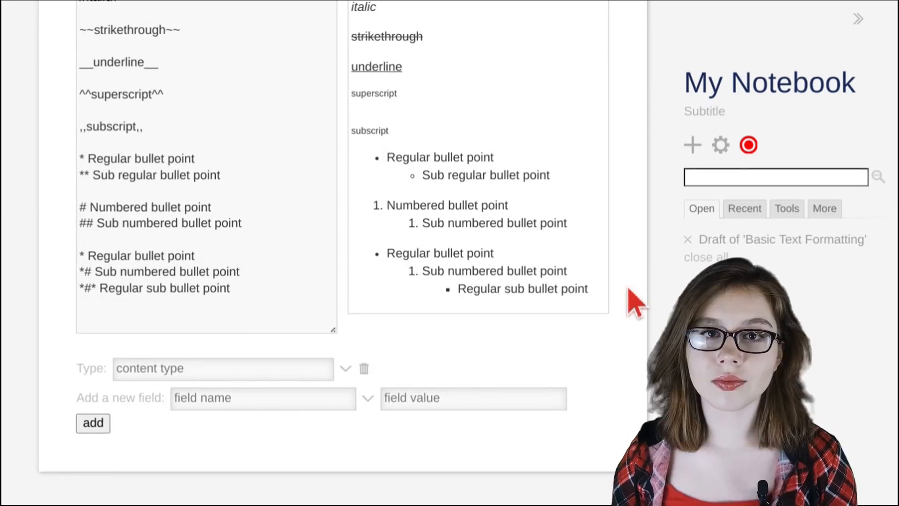
scroll(up, 3)
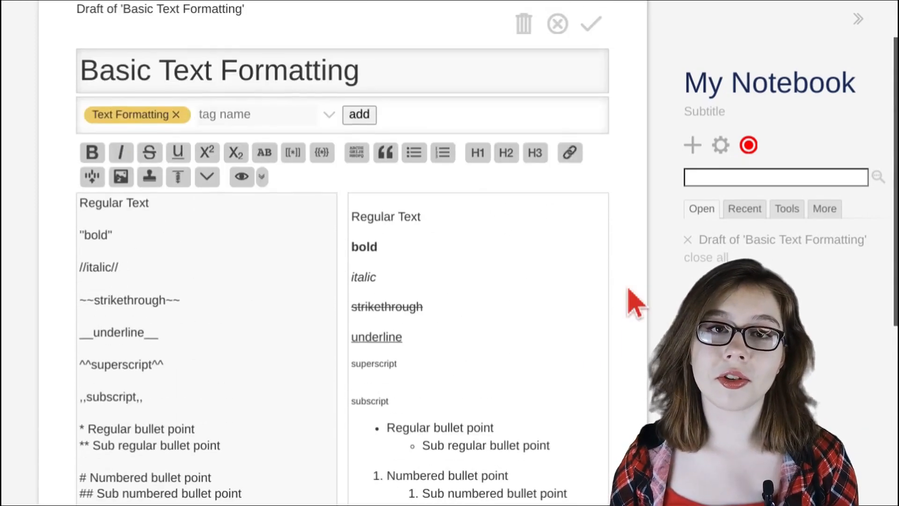
scroll(up, 3)
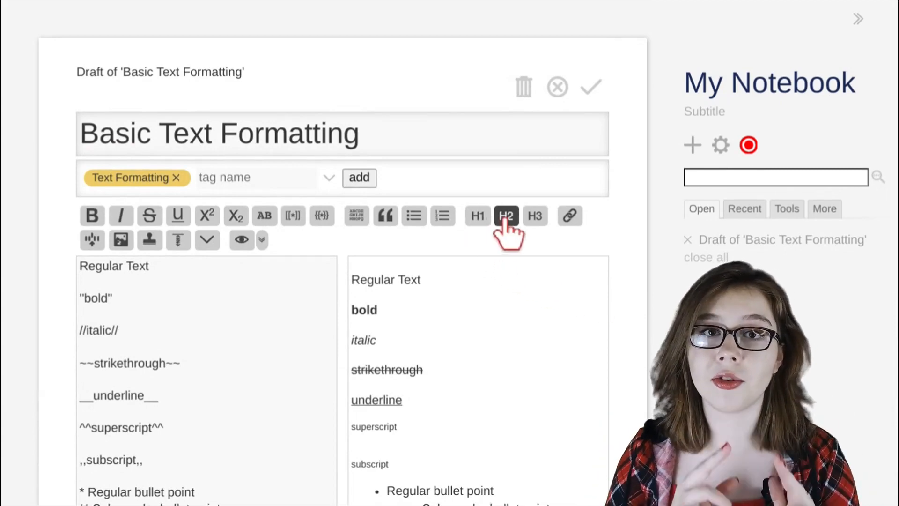
mouse_move(228, 270)
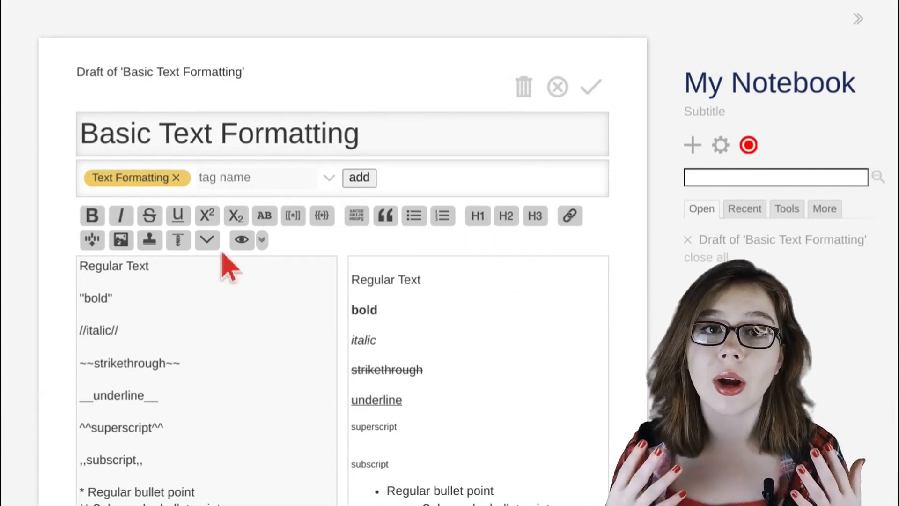
click(206, 239)
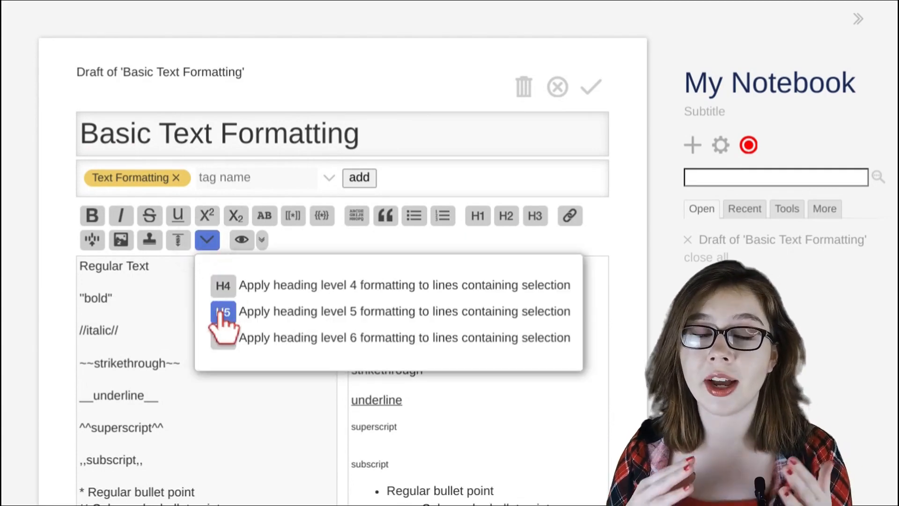
mouse_move(333, 361)
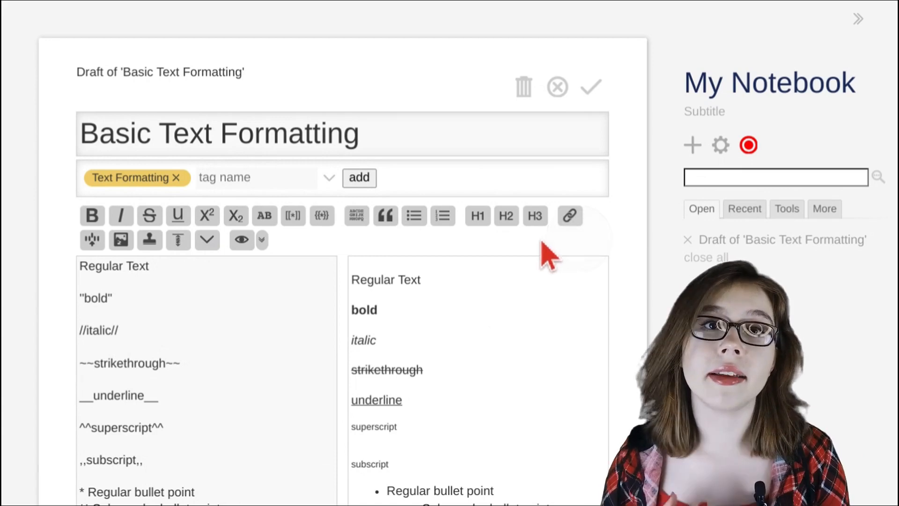
mouse_move(493, 261)
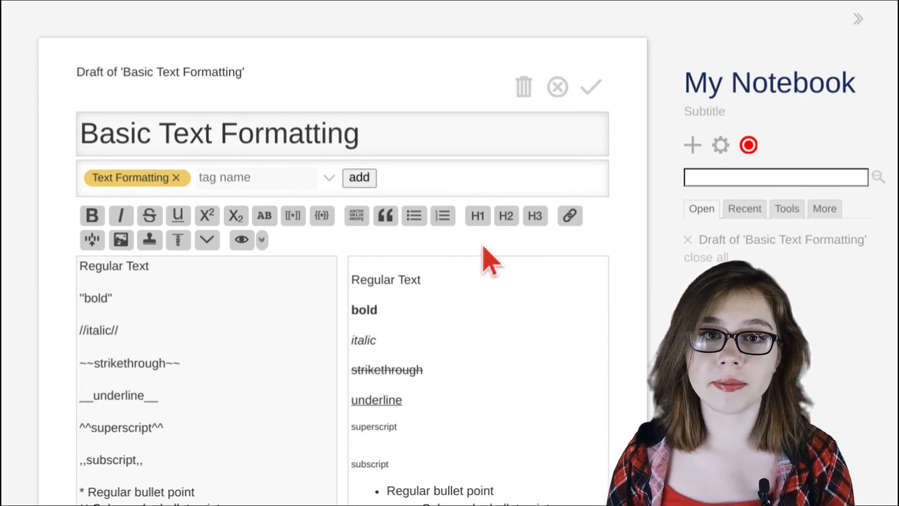
mouse_move(487, 234)
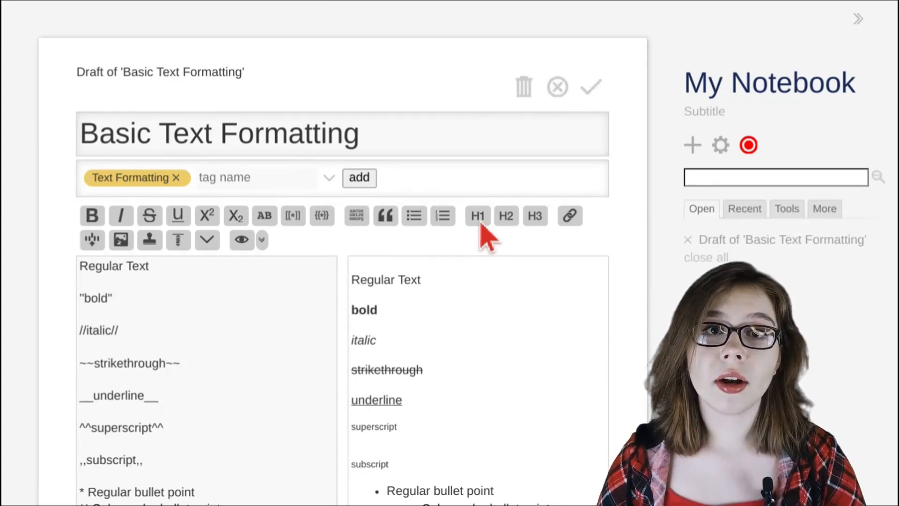
Add heading lines '! Heading Lvl 1' through '!!!!!! Heading Lvl 6' at the end of the draft
scroll(down, 3)
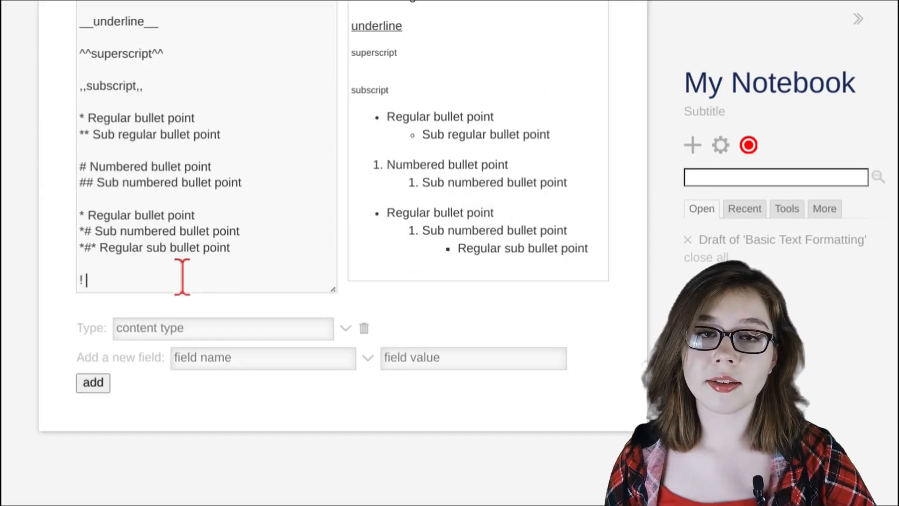
text(Headin)
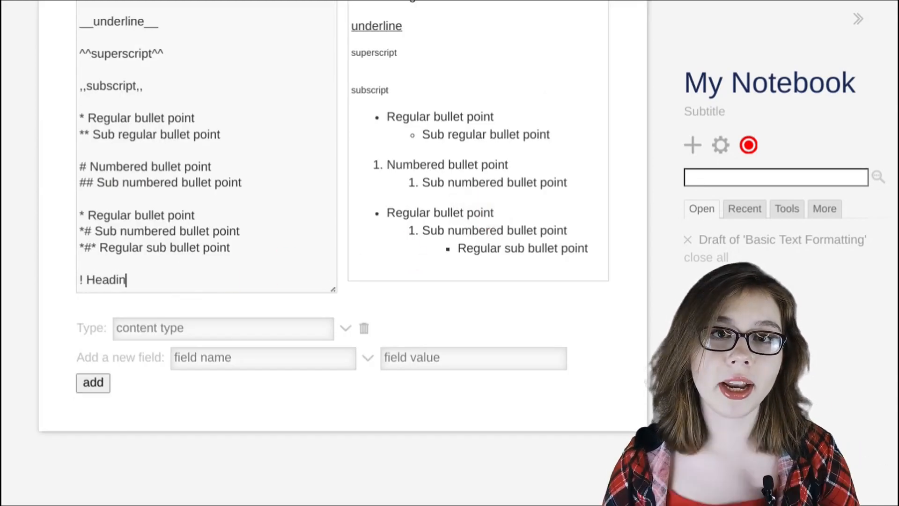
text(Lvl 1)
text(!!)
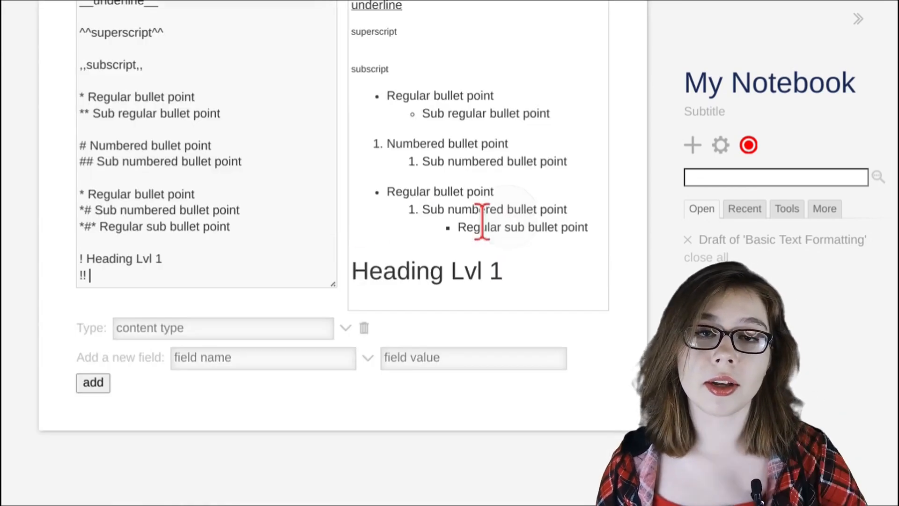
text(Heading Lvl 2)
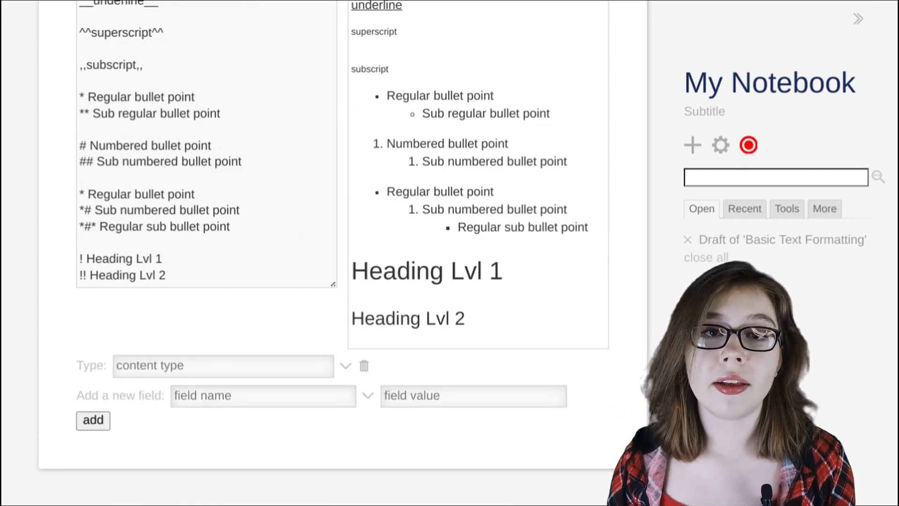
scroll(down, 3)
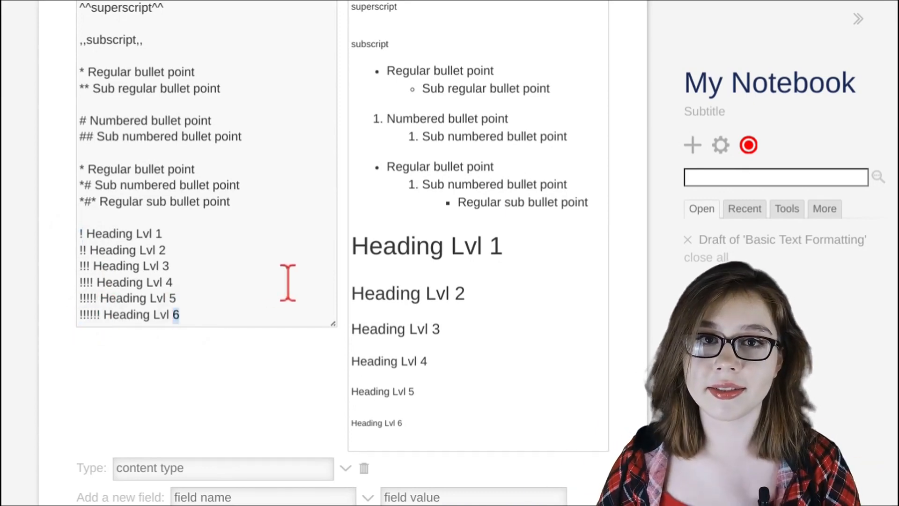
scroll(down, 3)
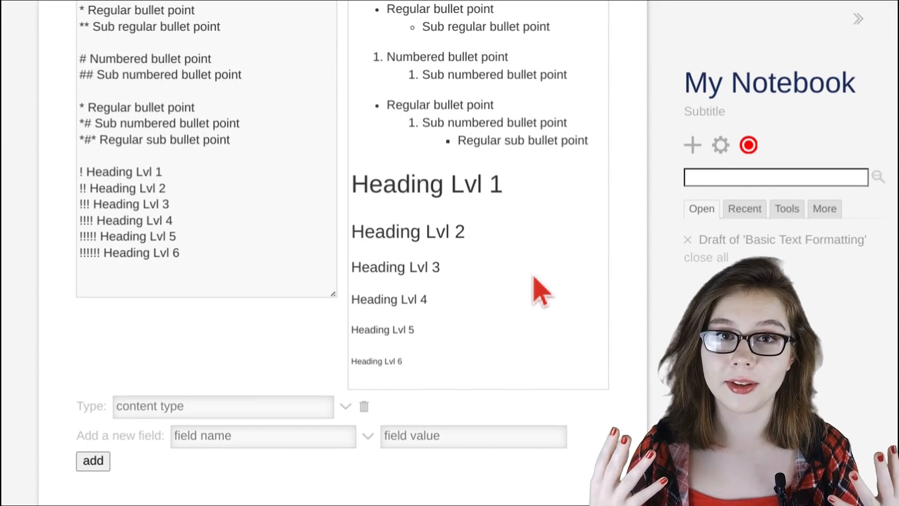
Add a backtick-wrapped line `selected monospaced font` below the headings
scroll(up, 3)
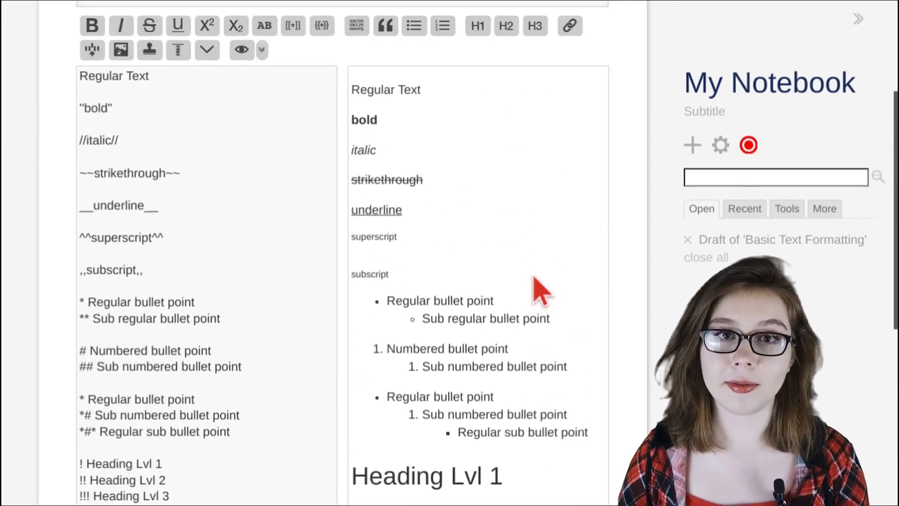
scroll(up, 3)
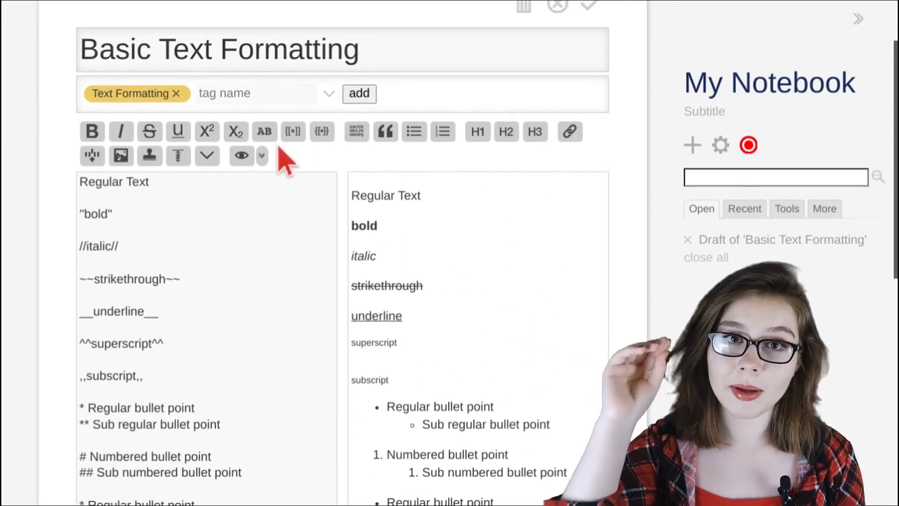
scroll(down, 3)
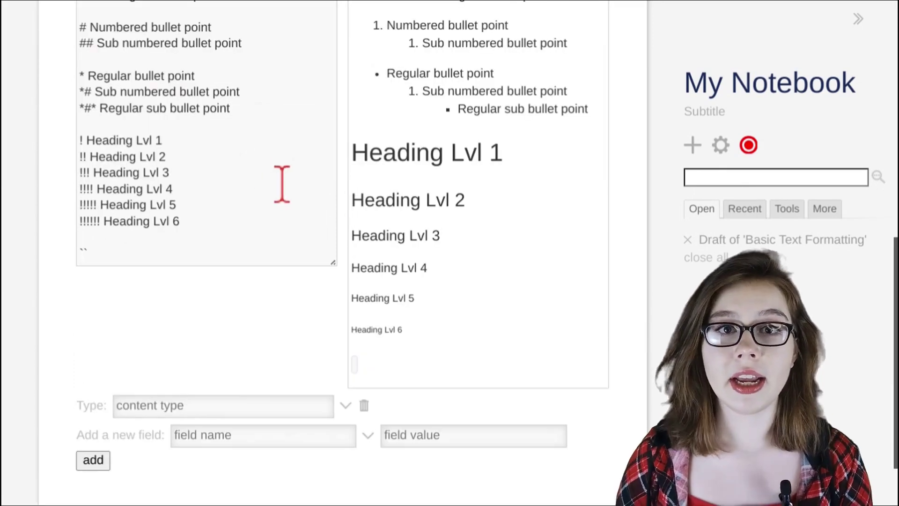
text(selected mon)
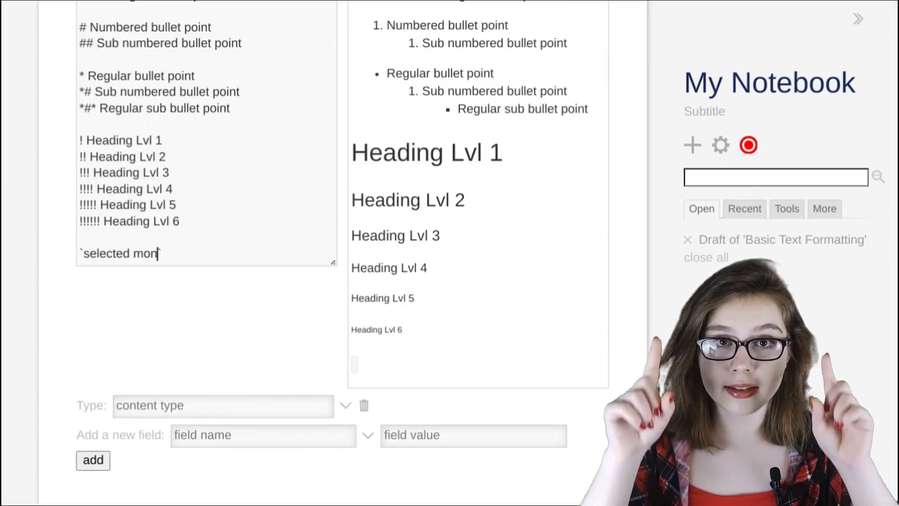
text(ospaced font`)
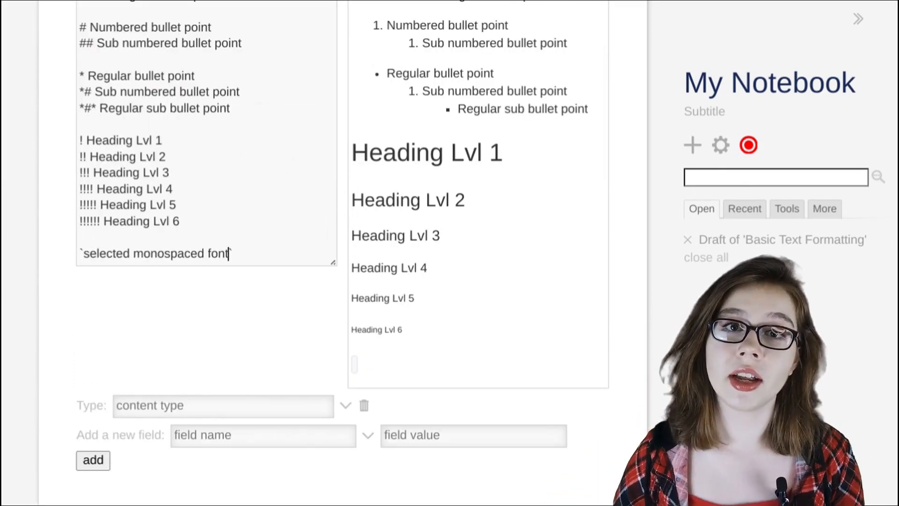
text(`)
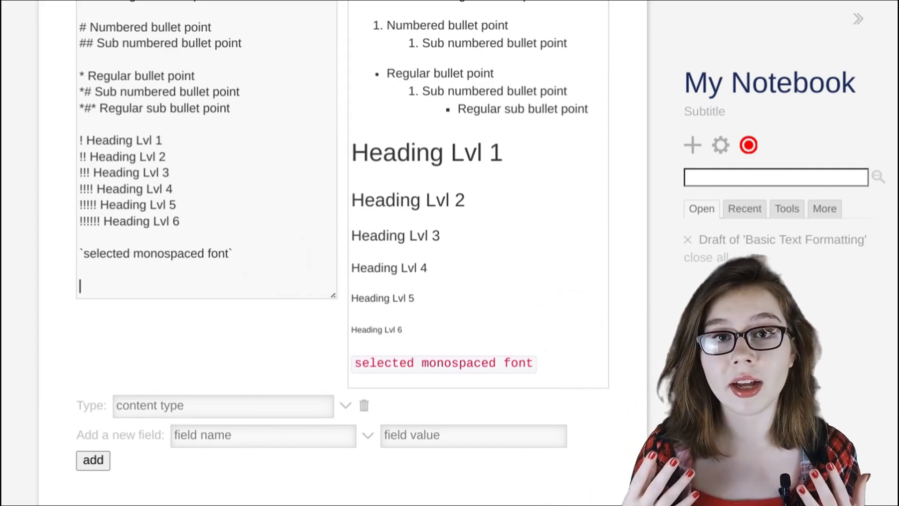
Enter 'block of monospaced font' inside a triple-backtick code block and save Basic Text Formatting
scroll(up, 3)
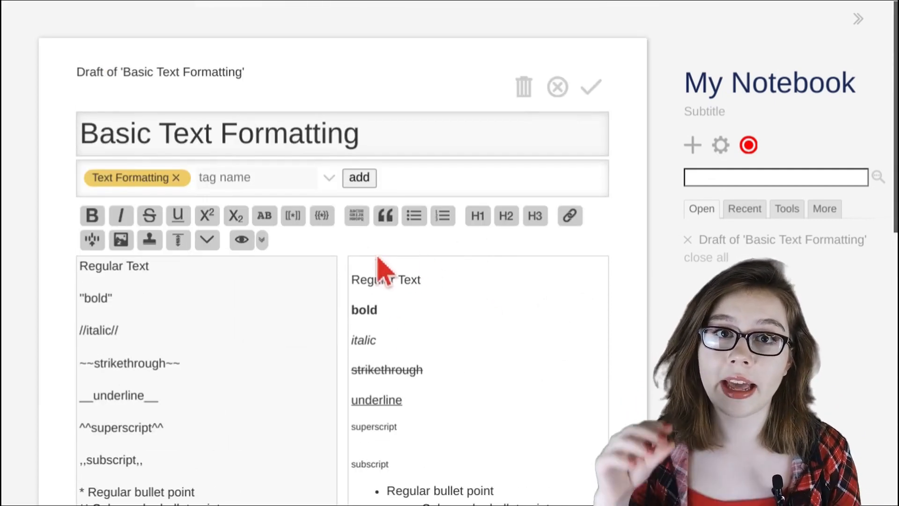
scroll(down, 3)
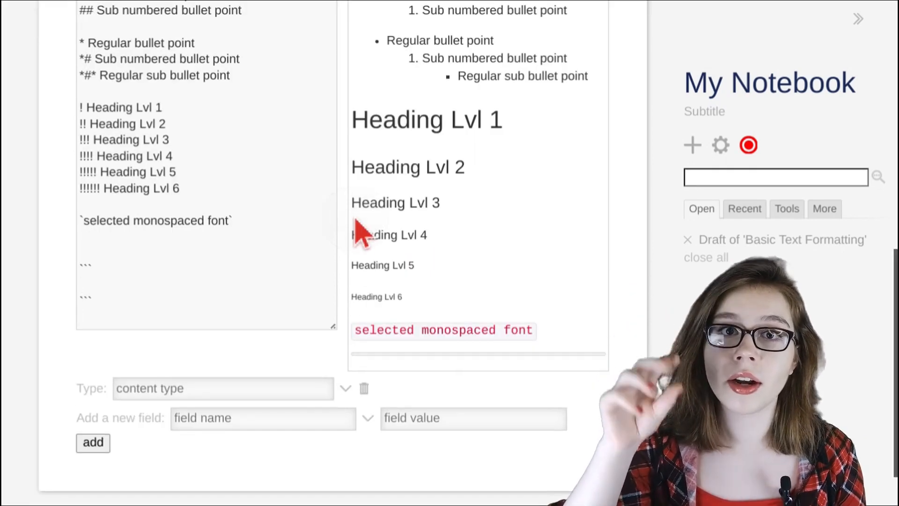
text(block of)
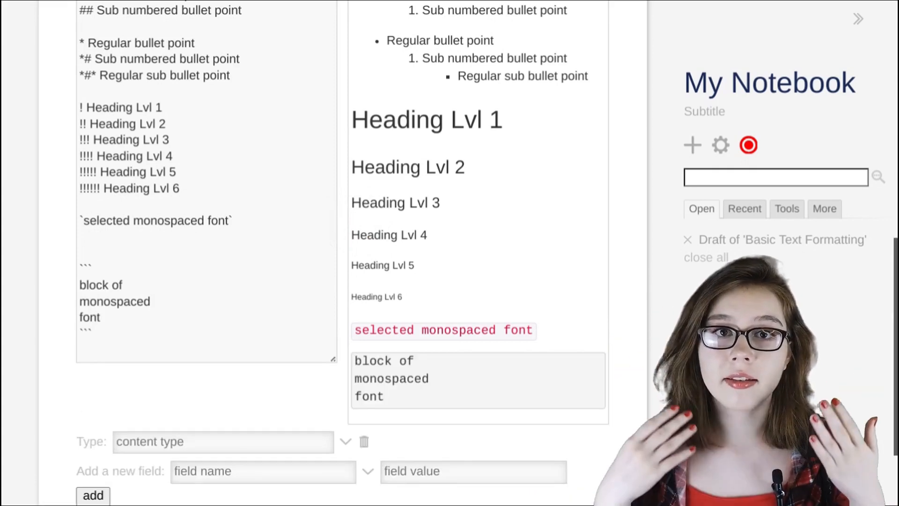
mouse_move(392, 413)
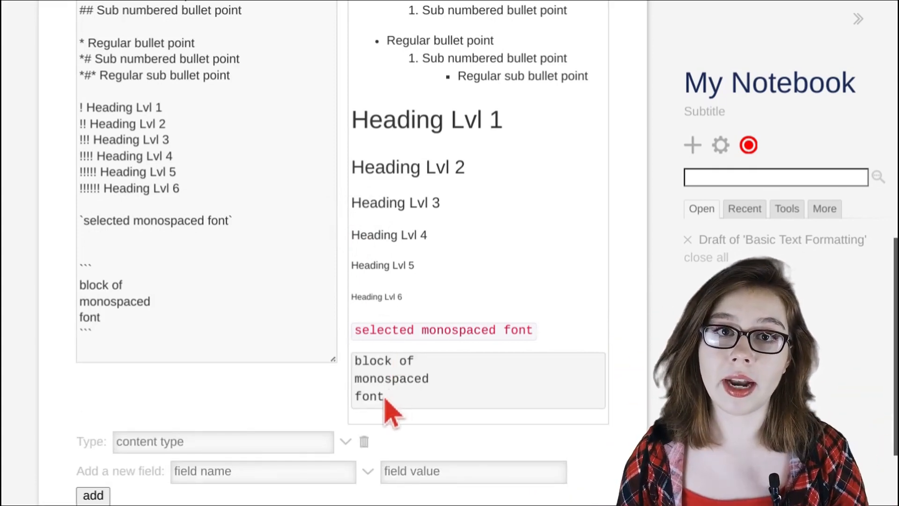
mouse_move(484, 399)
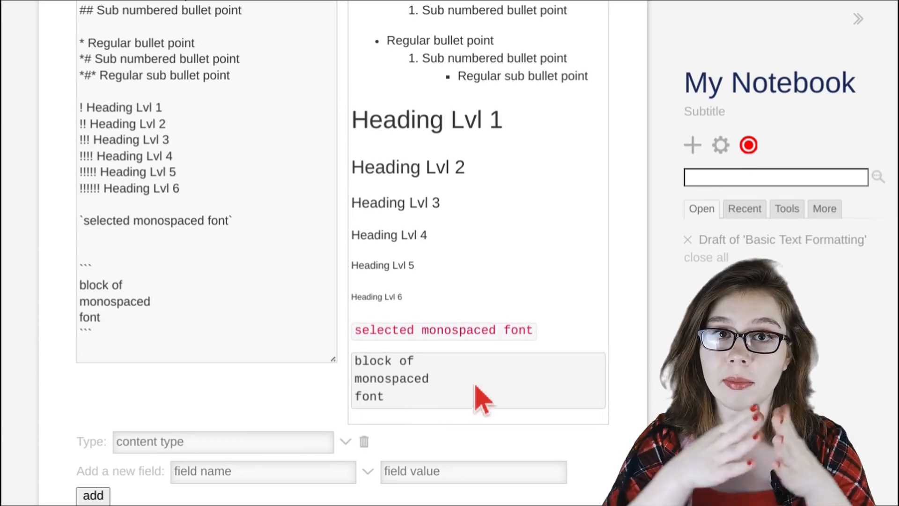
scroll(up, 3)
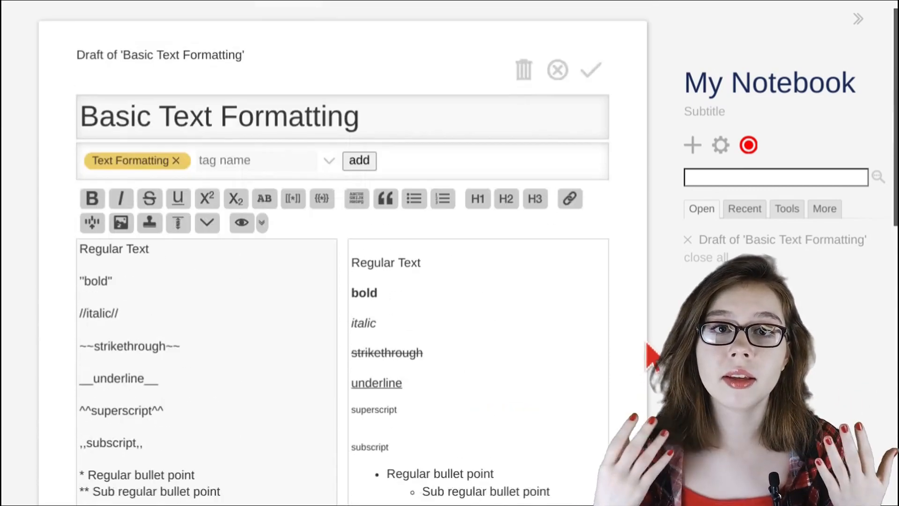
click(591, 70)
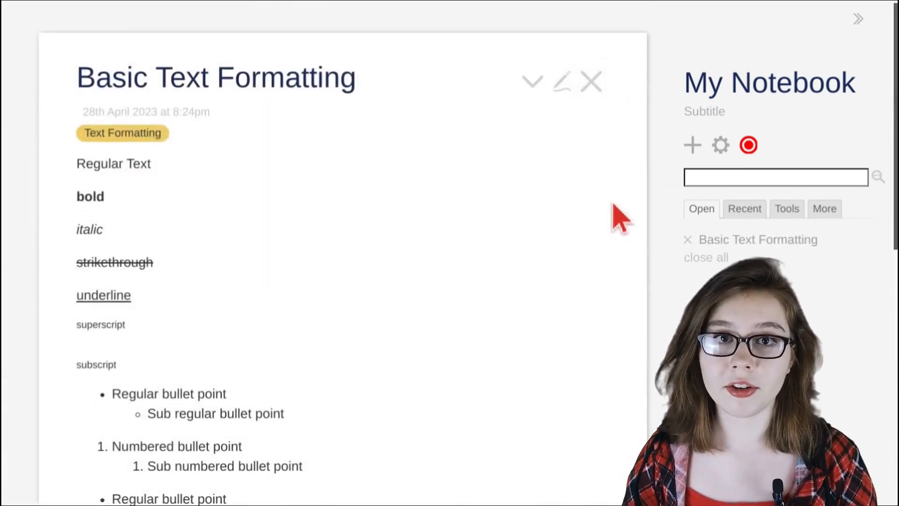
scroll(down, 3)
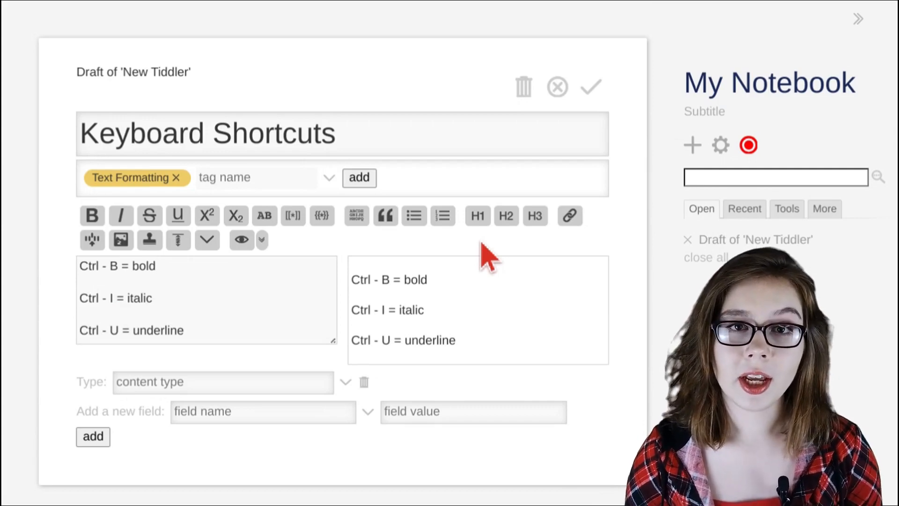
Mark the words bold, italic and underline with Ctrl-B, Ctrl-I and Ctrl-U formatting
double_click(145, 266)
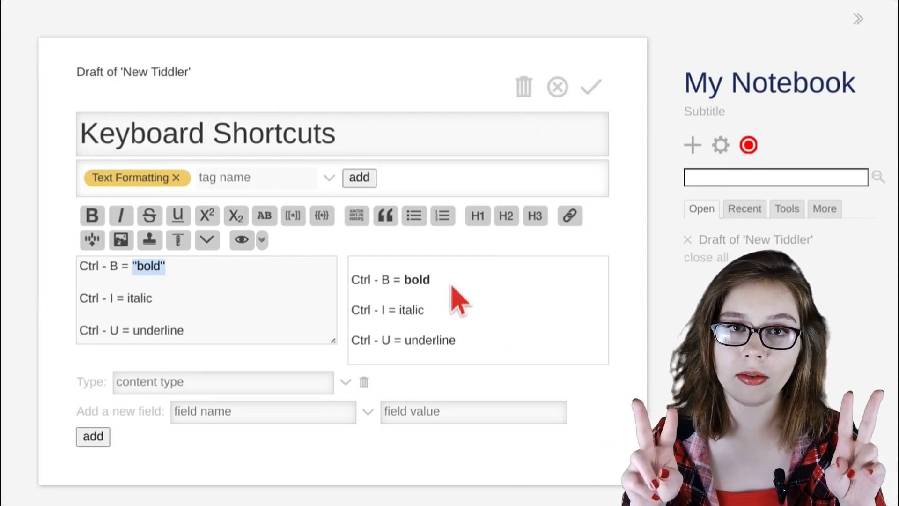
double_click(416, 280)
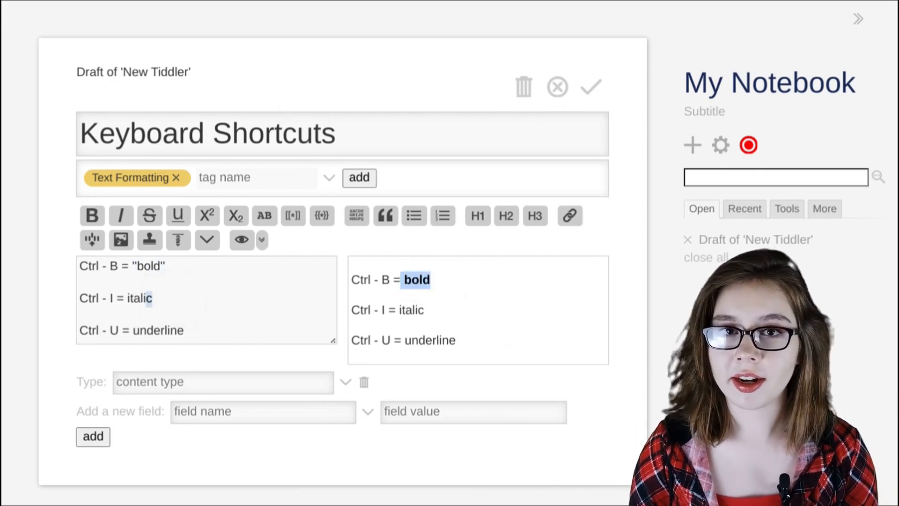
double_click(138, 298)
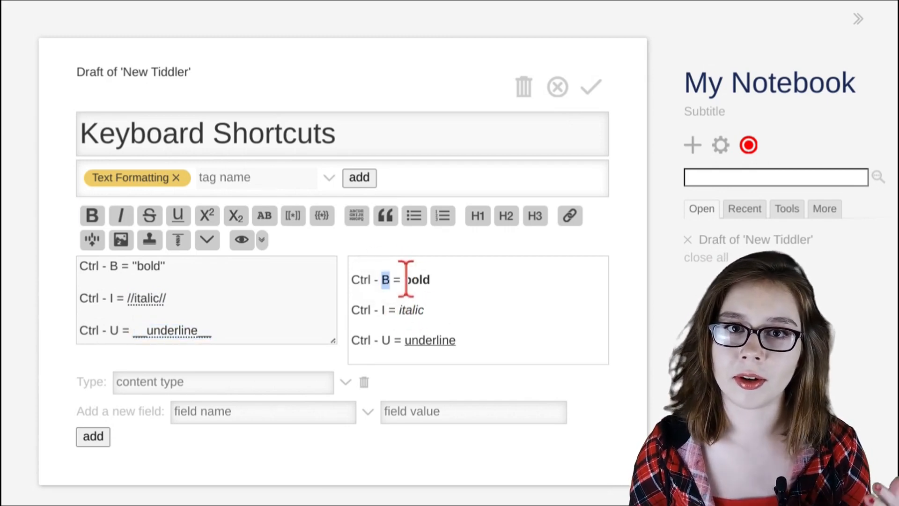
double_click(416, 280)
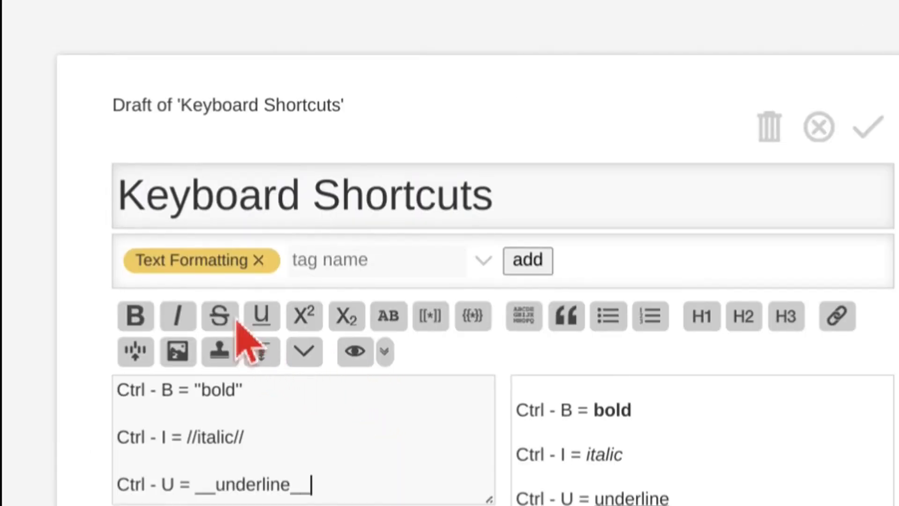
mouse_move(219, 316)
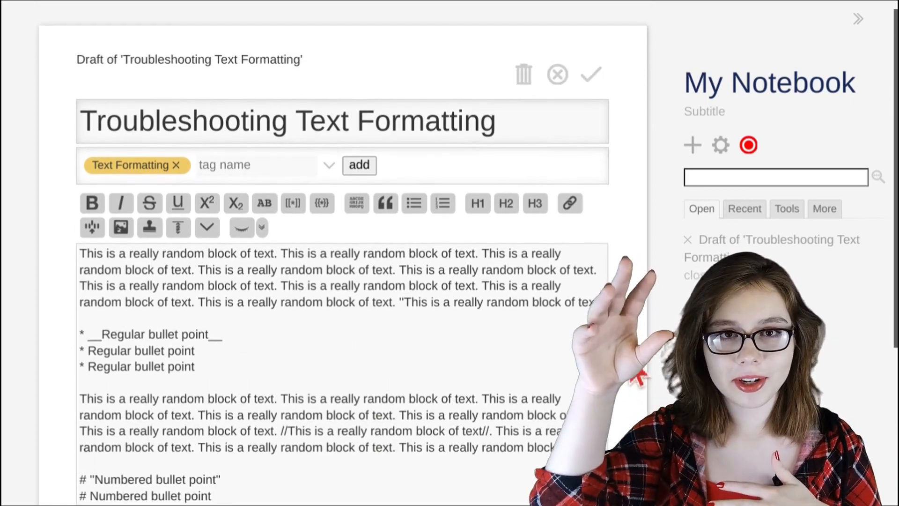
Save the Troubleshooting Text Formatting draft to reveal its unclosed bold markup running across lines
click(591, 74)
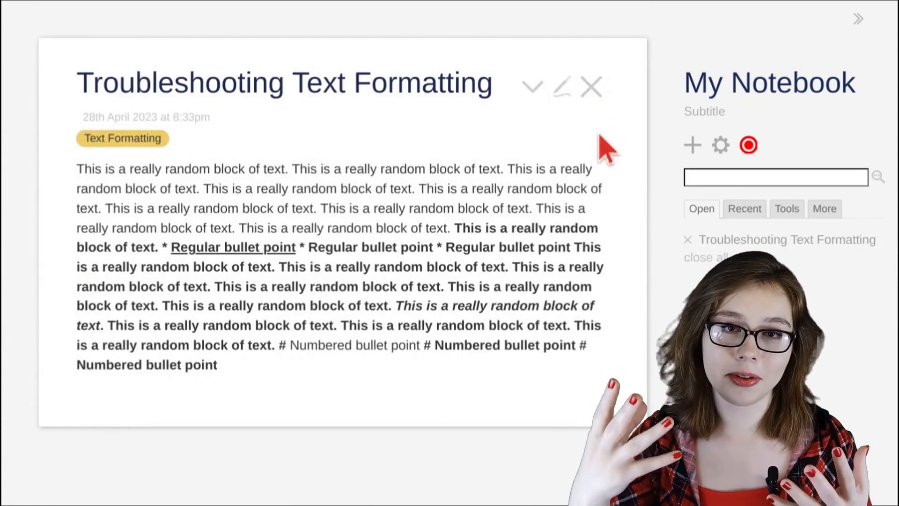
mouse_move(625, 215)
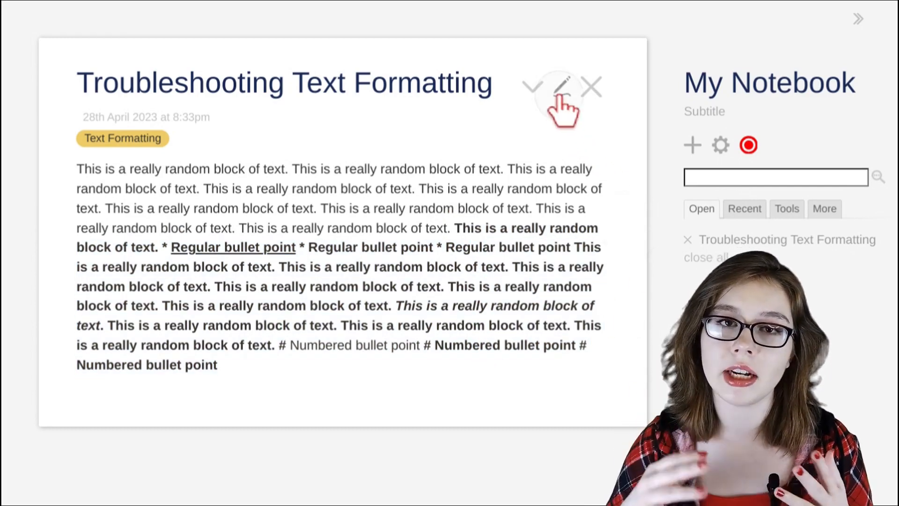
Edit Troubleshooting Text Formatting to close the bold '' markup and save it with proper lists
click(563, 86)
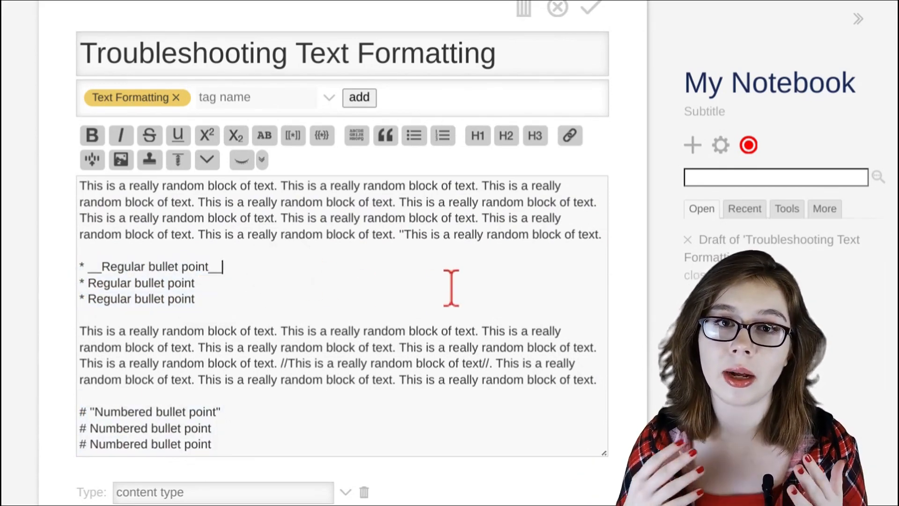
mouse_move(405, 235)
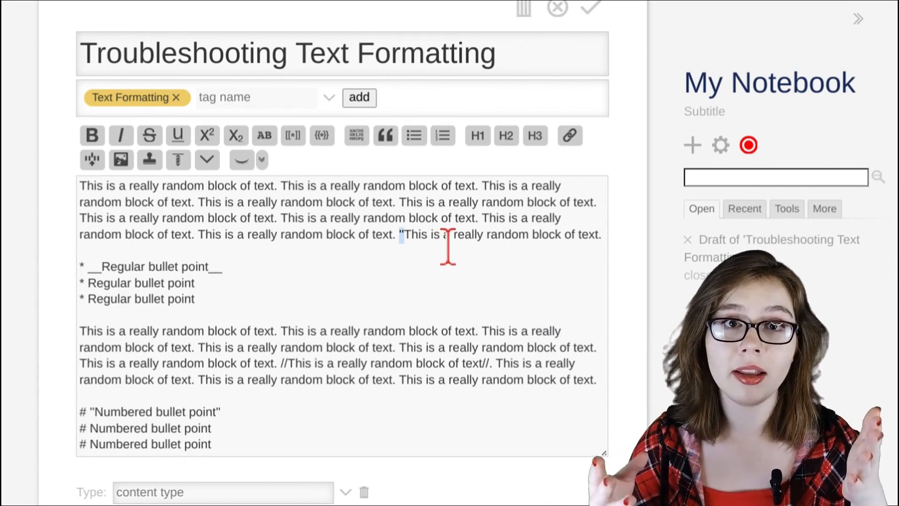
mouse_move(384, 458)
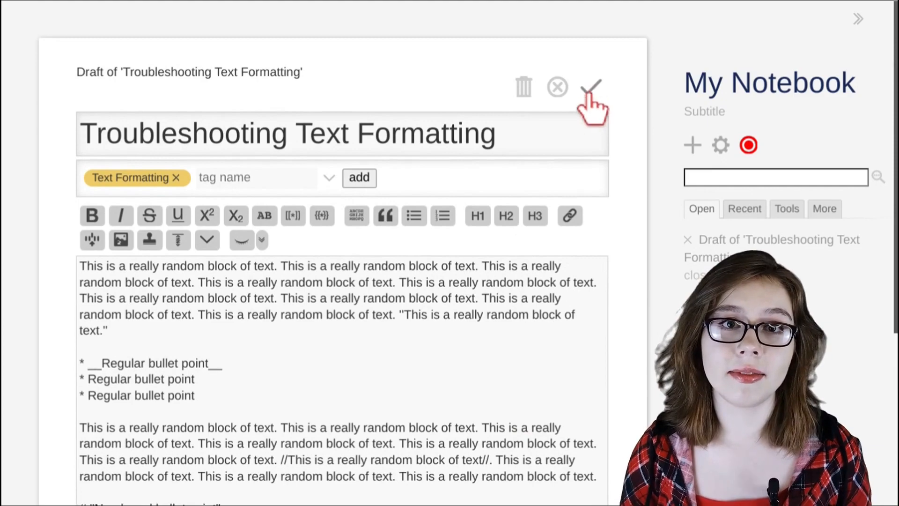
click(591, 87)
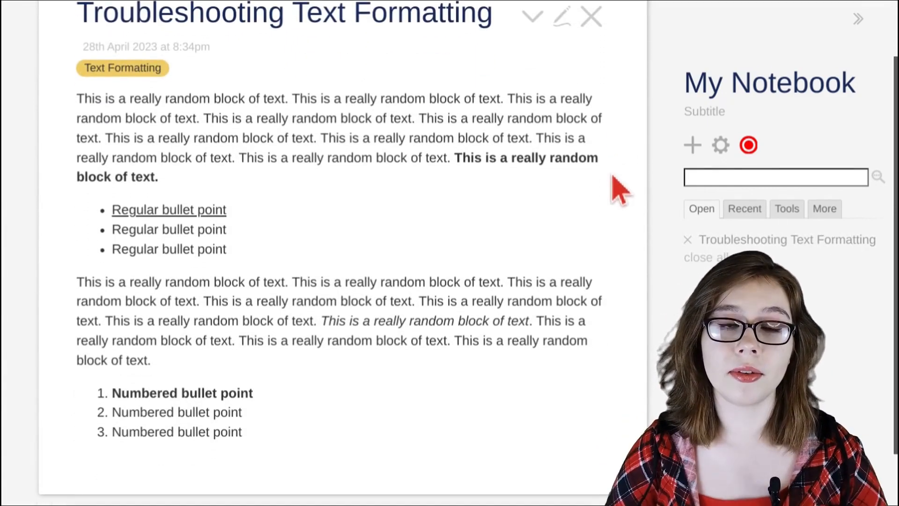
Scroll through Other Text Formatting Options showing coloured text, image, curvy text and SVG circle
scroll(up, 3)
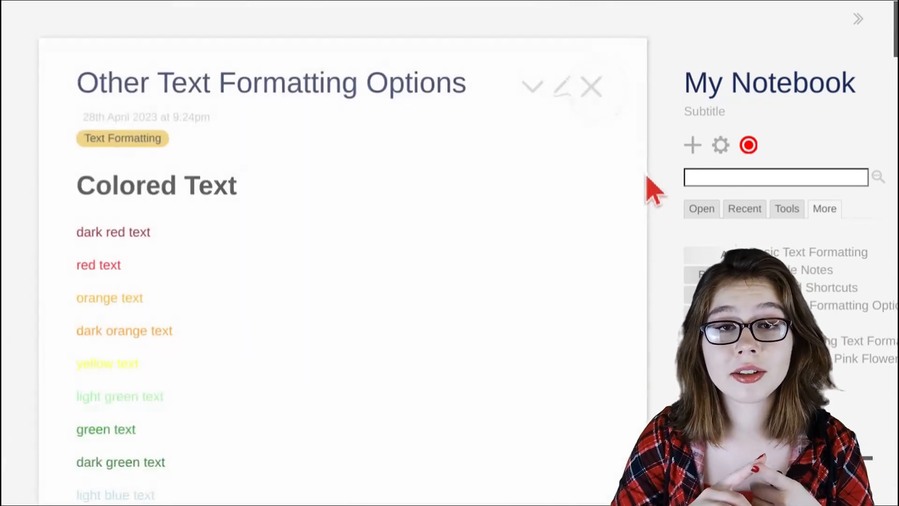
scroll(down, 3)
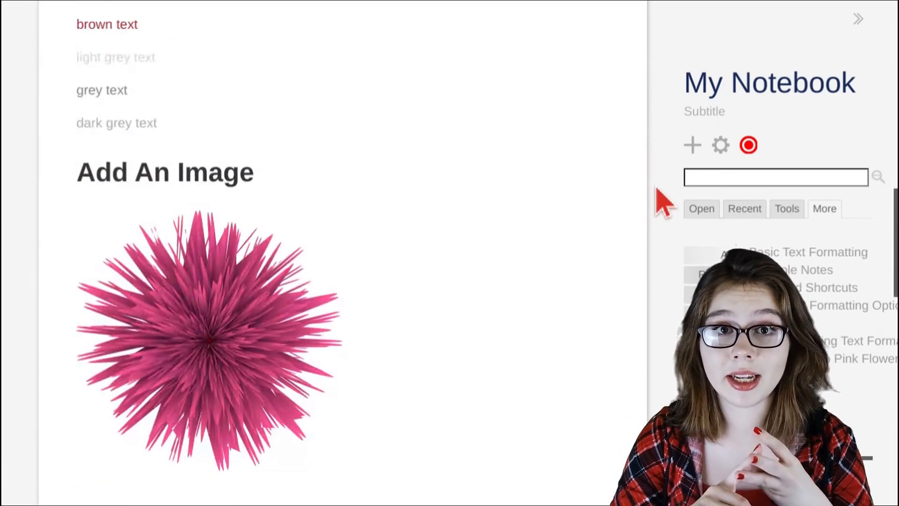
scroll(down, 3)
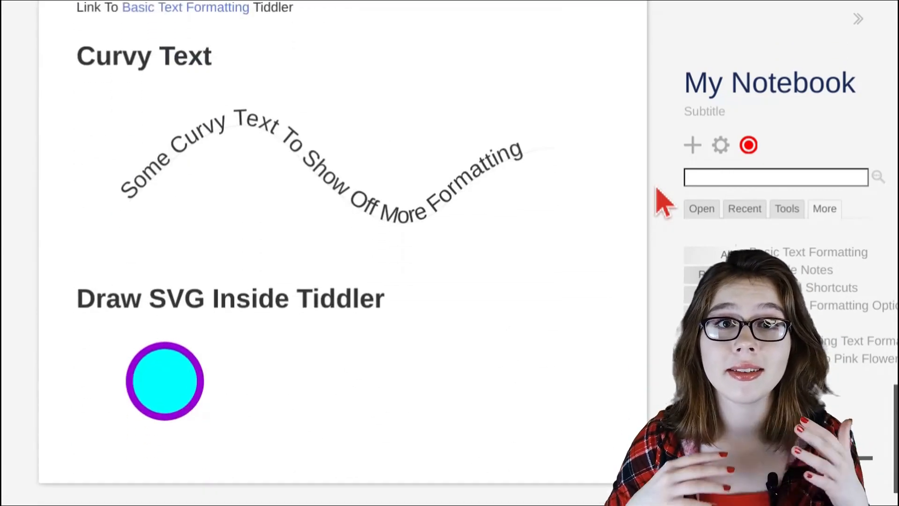